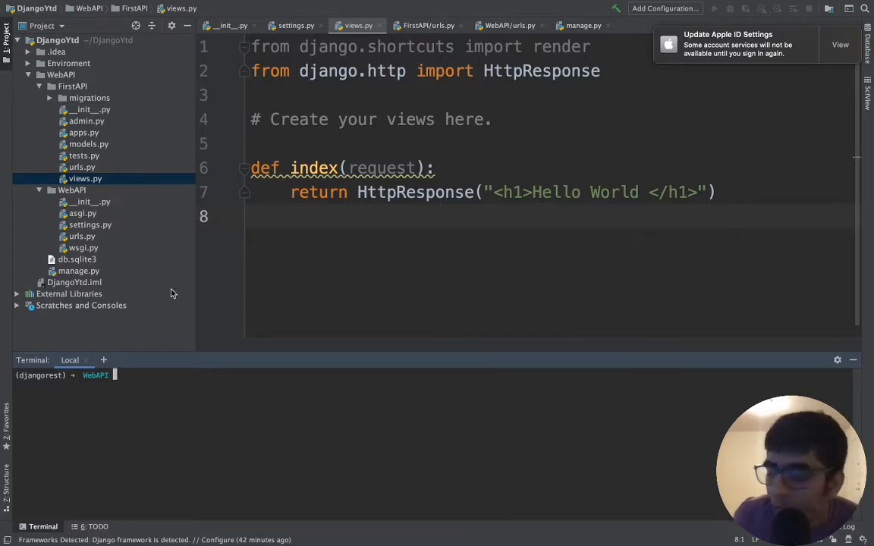
- Change the placeholder comment to '# imports' and import get_object_or_404 from django.shortcuts
double_click(504, 192)
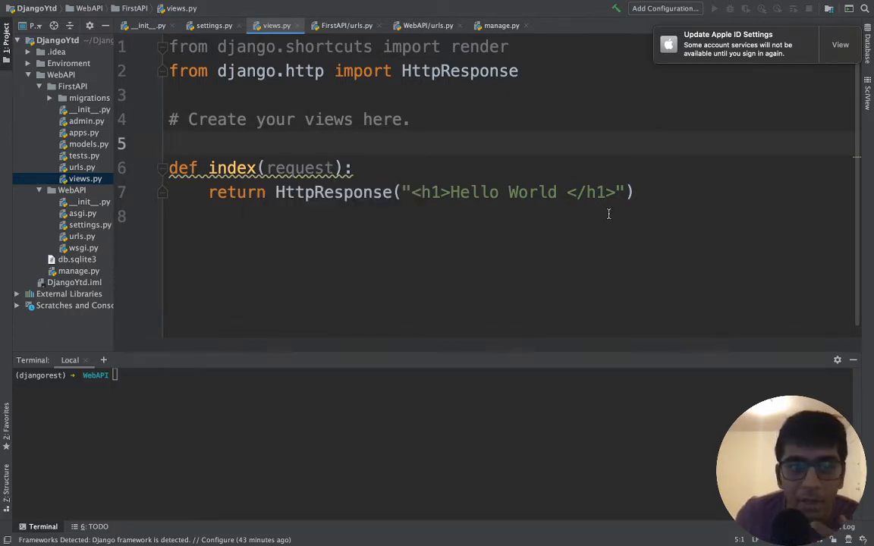
mouse_move(457, 217)
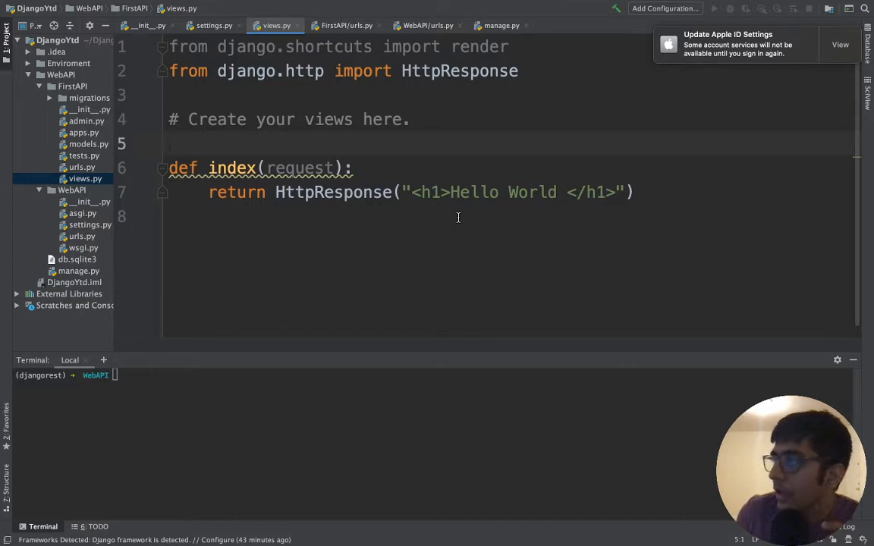
mouse_move(272, 170)
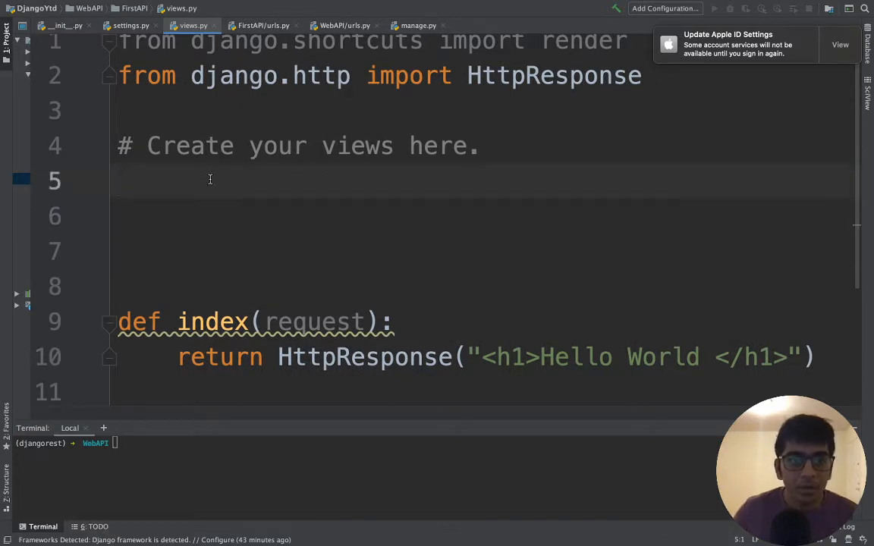
drag(148, 146, 470, 145)
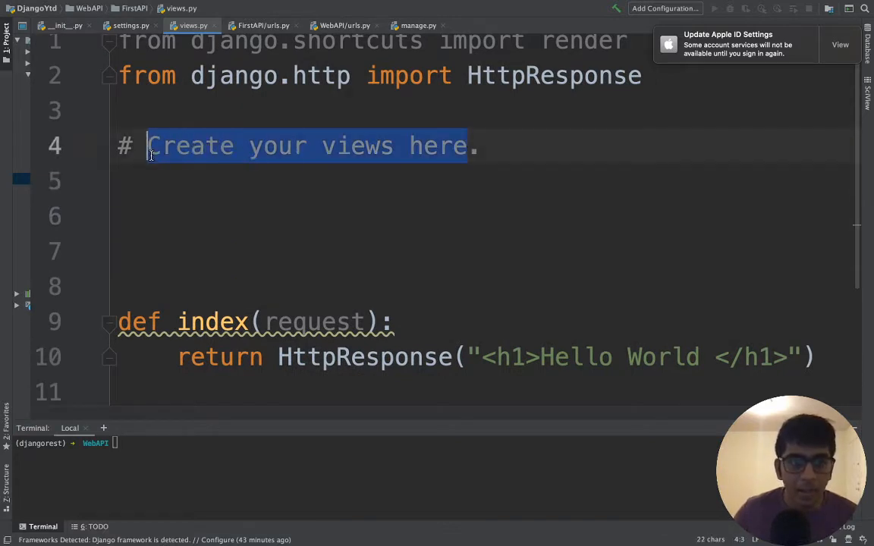
text(imports)
click(487, 179)
text(#)
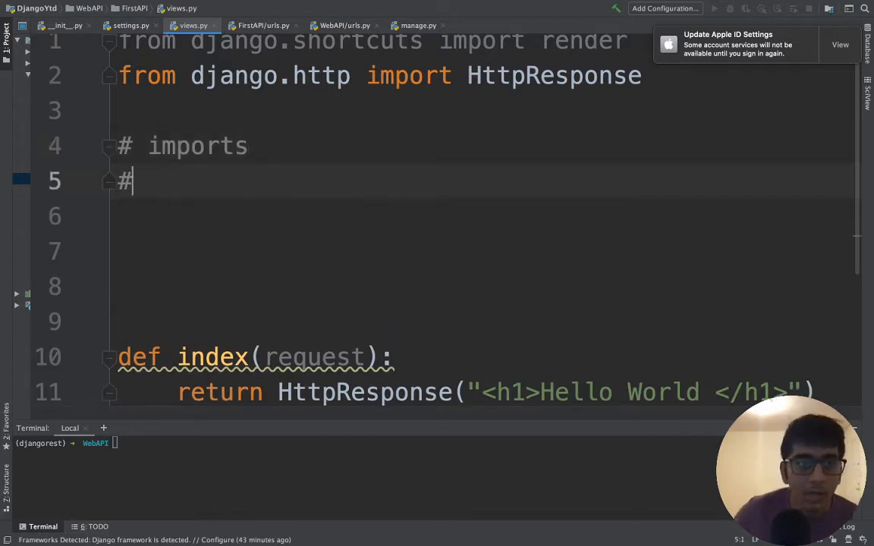
key(backspace)
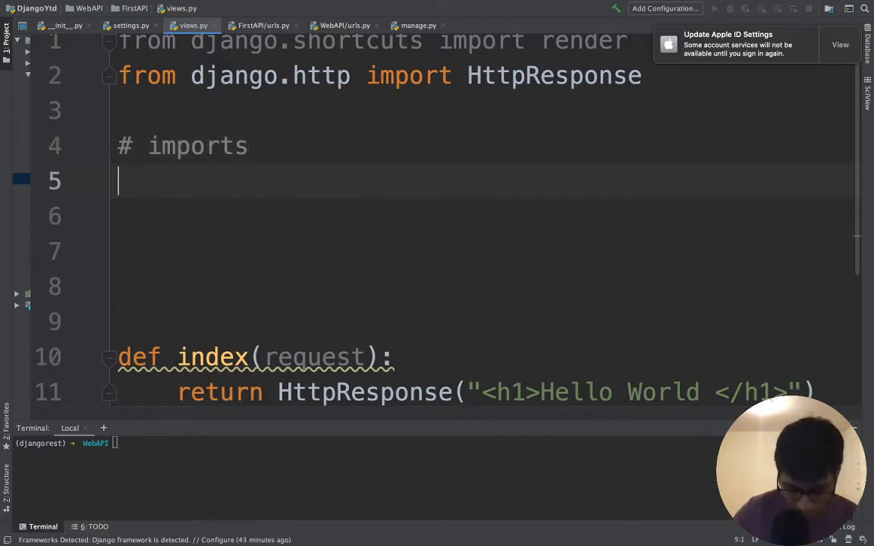
text(from dj)
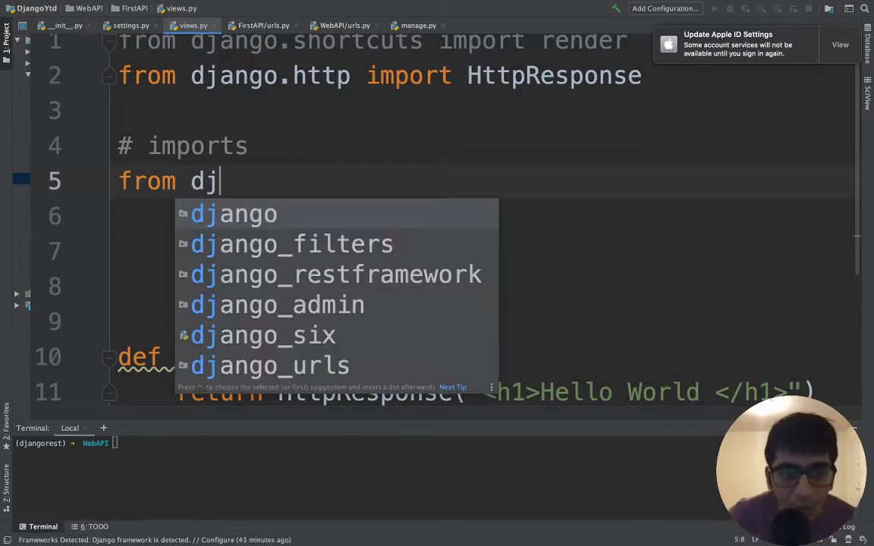
text(ango.shortcuts import)
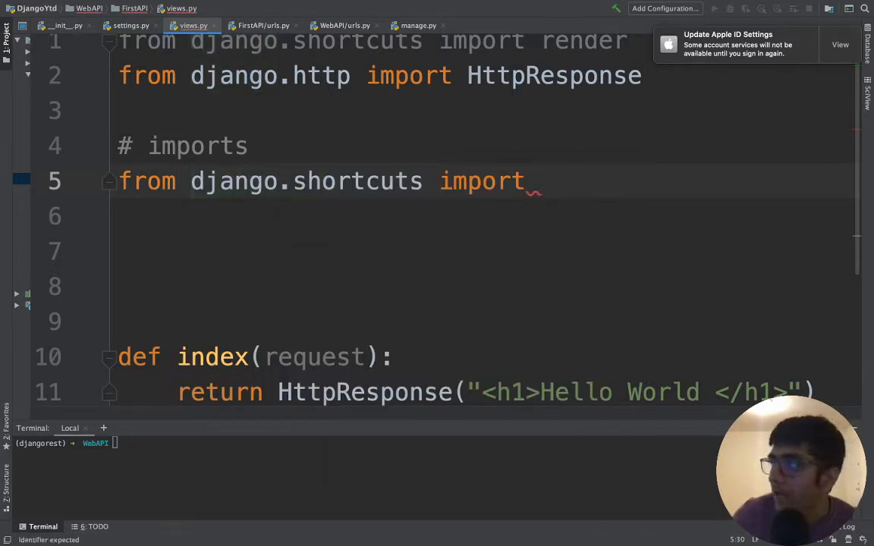
text(get_object_or_404)
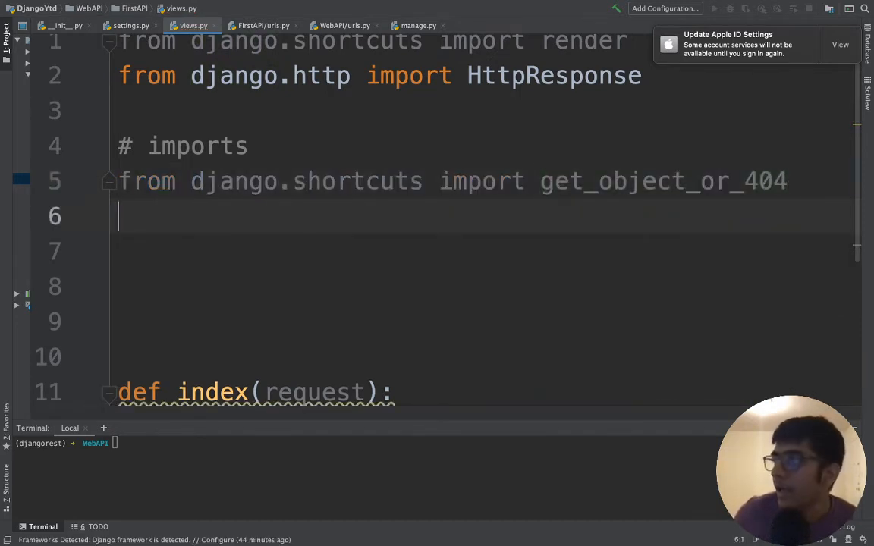
- Add the import of APIView from rest_framework.views
text(from)
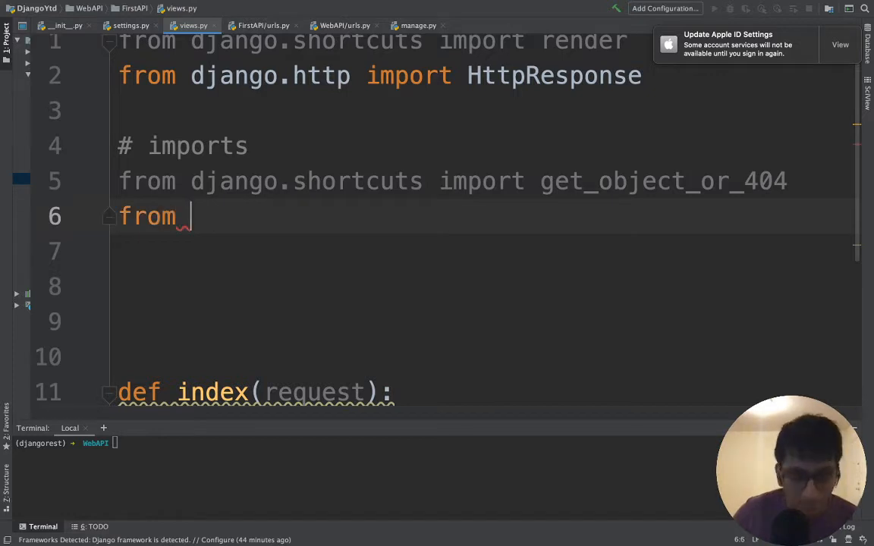
text(django)
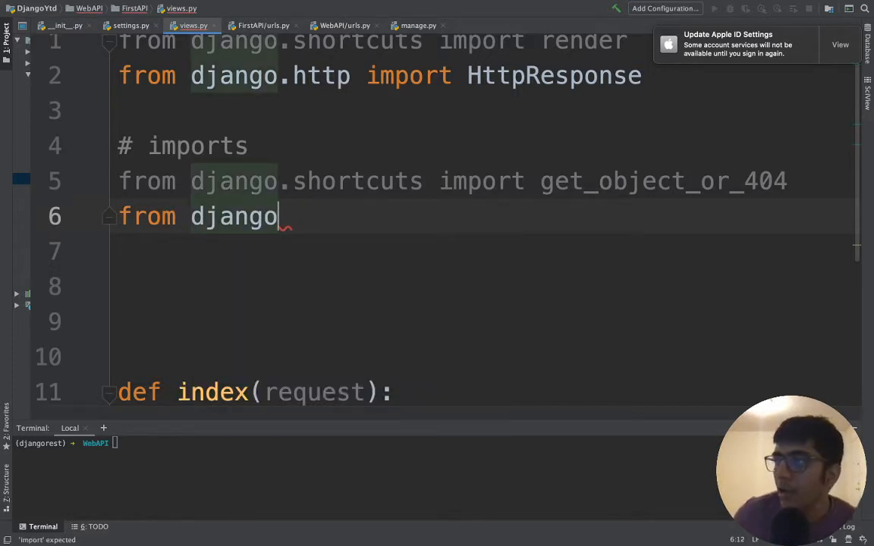
text(rom r)
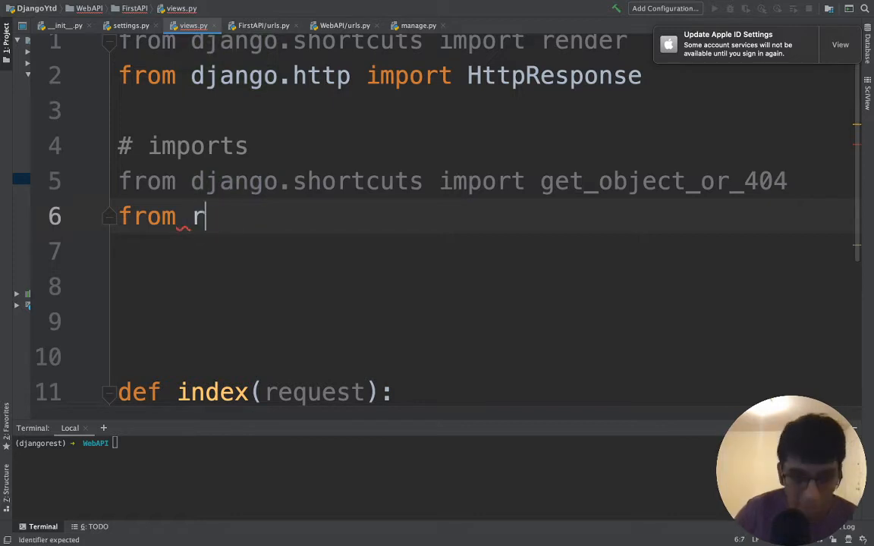
text(est_framework)
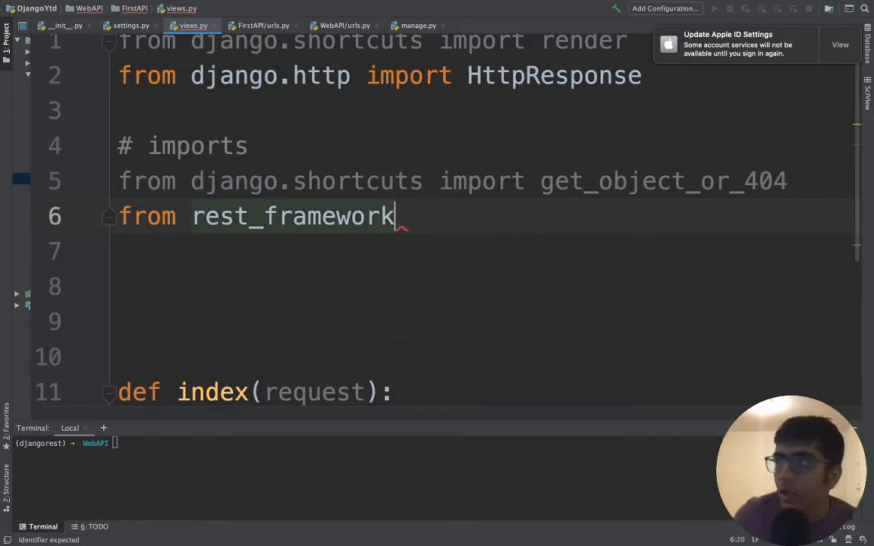
text(.)
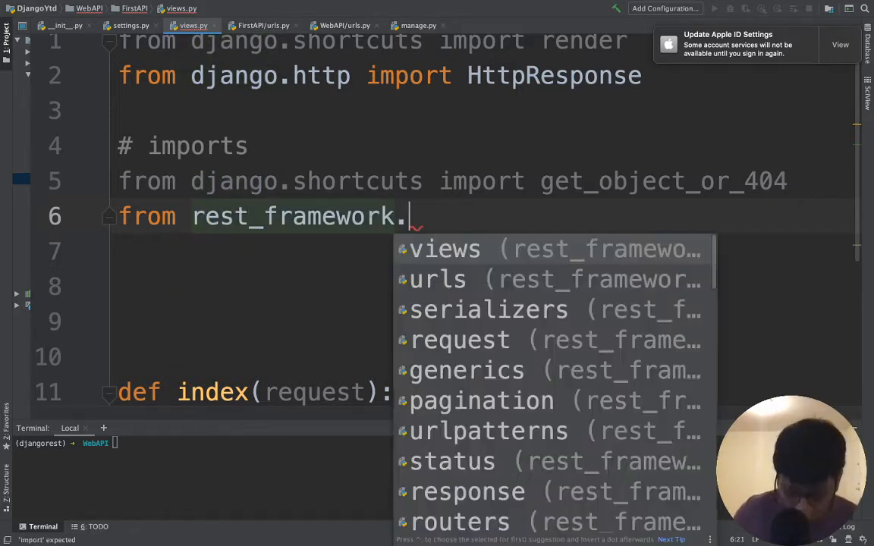
text(views import APIView)
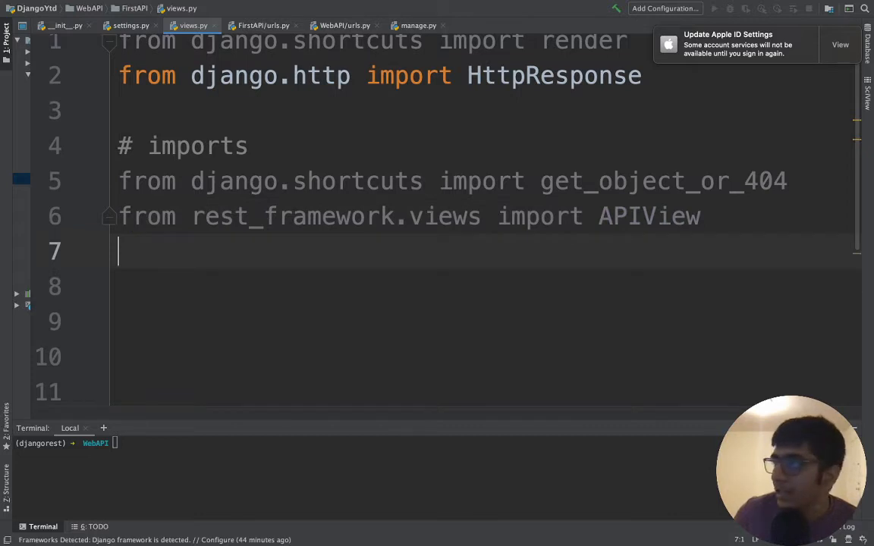
- Add the import of Response from rest_framework.response
text(f)
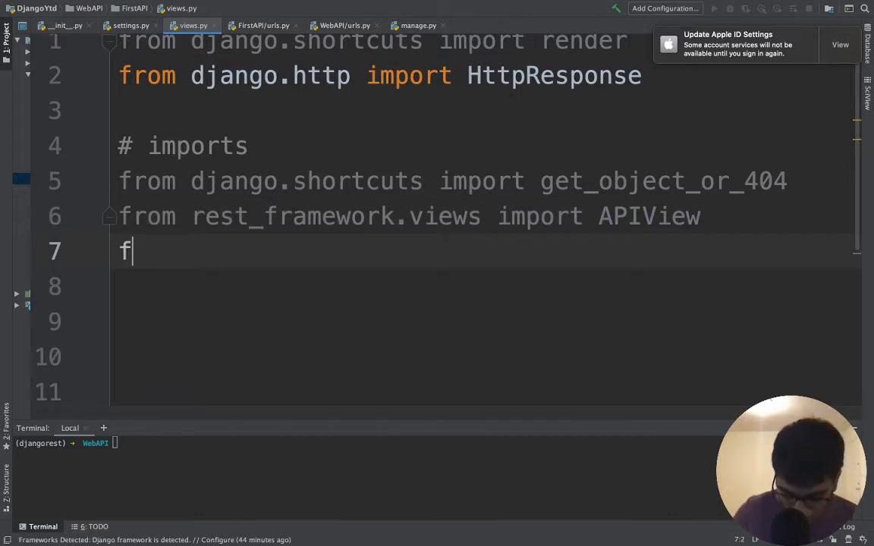
text(rom)
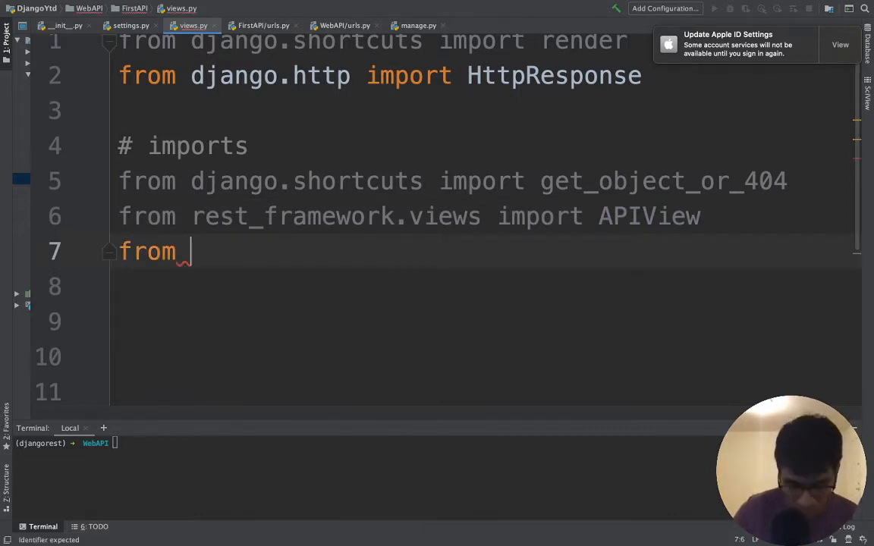
text(rest_framework)
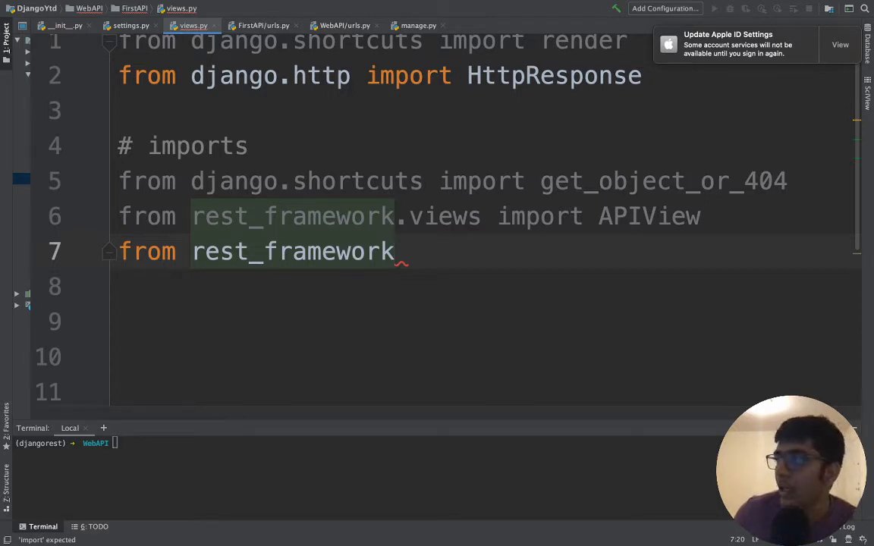
text(.r)
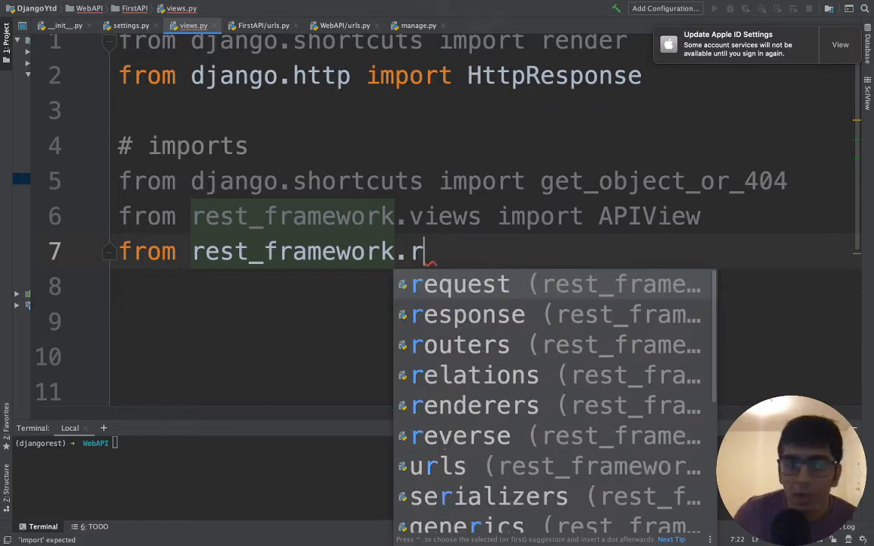
click(468, 314)
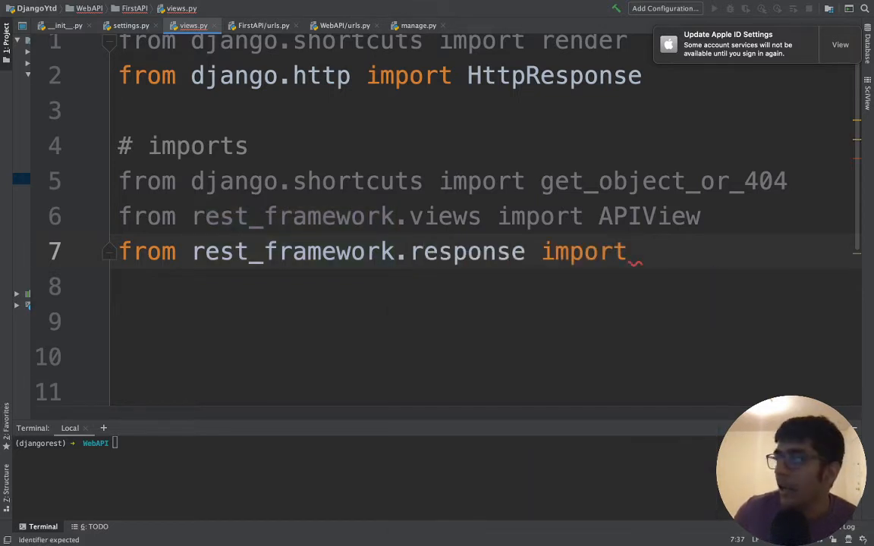
text(Response)
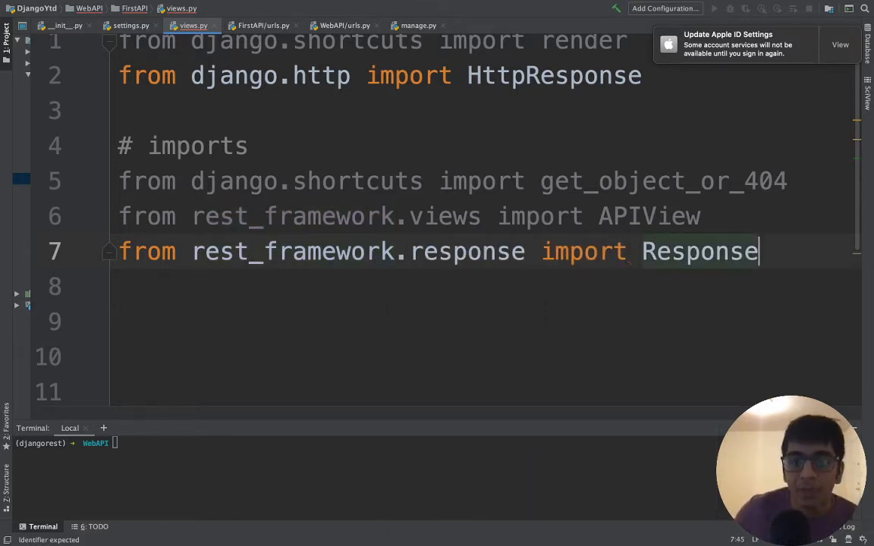
key(enter)
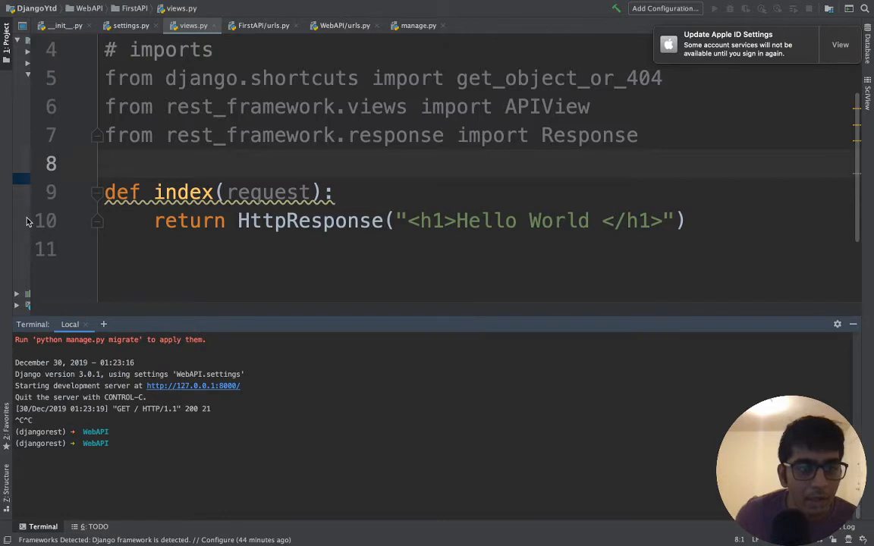
- Run 'python manage.py runserver' in the WebAPI terminal
click(10, 36)
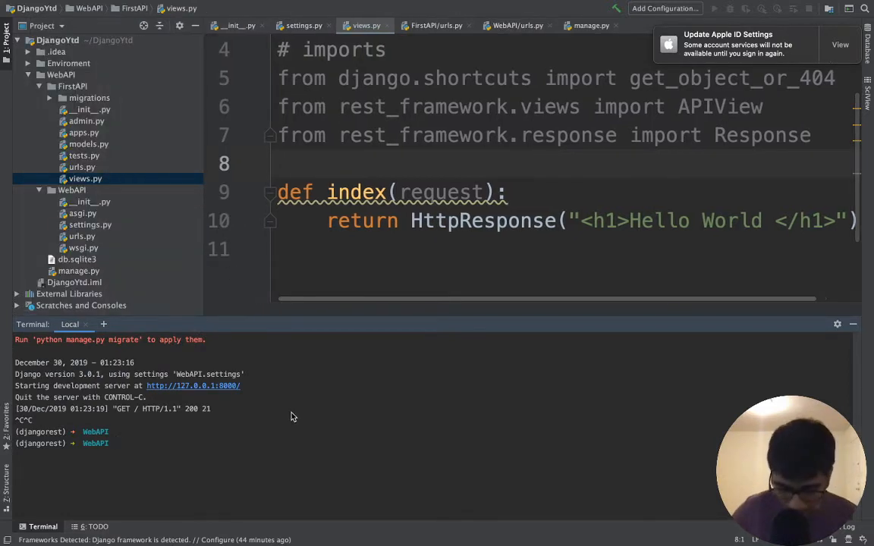
text(python manage.py runserver)
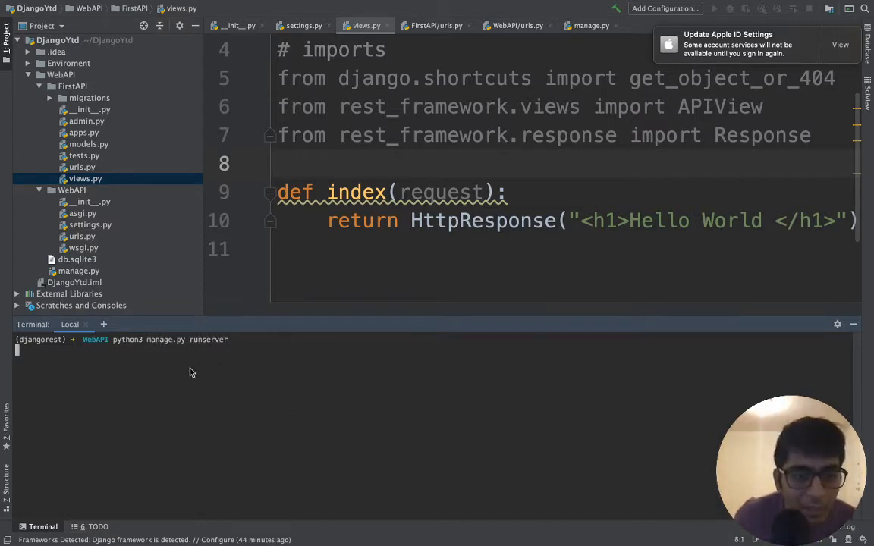
mouse_move(213, 403)
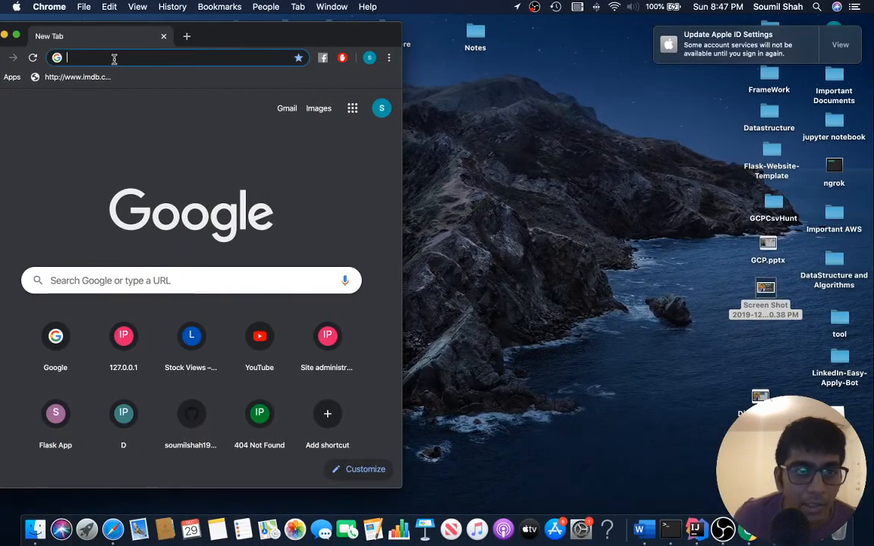
- Load localhost:4200 in a new Chrome tab
text(localhost:4200)
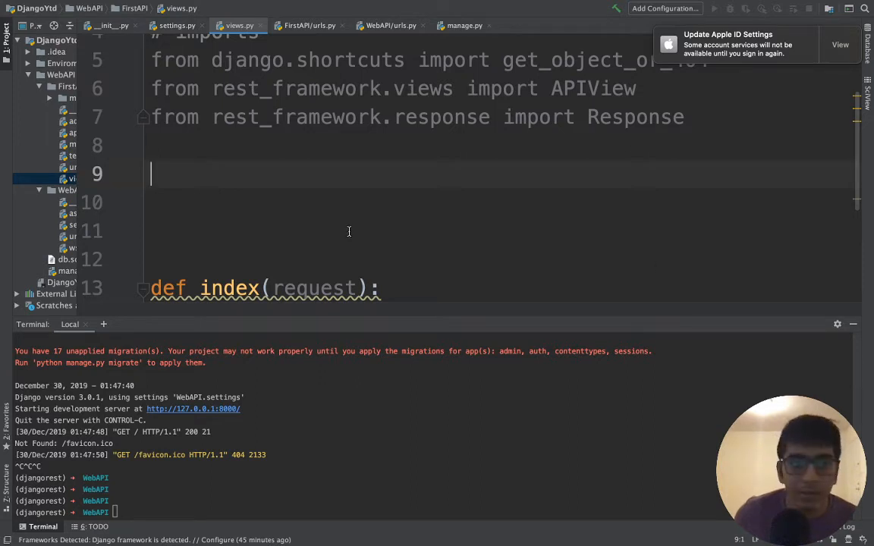
mouse_move(304, 210)
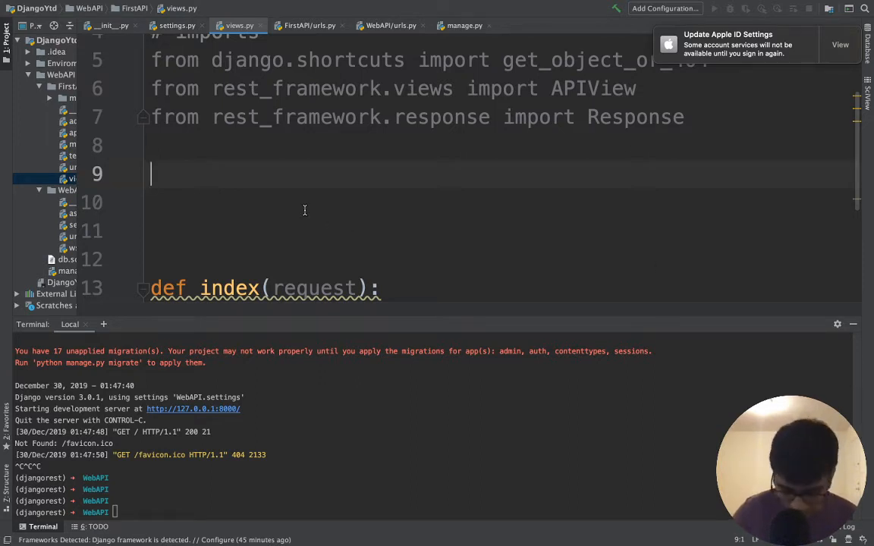
- Declare class Youtube(APIView) with a get(self, requests, format=None) method
text(class)
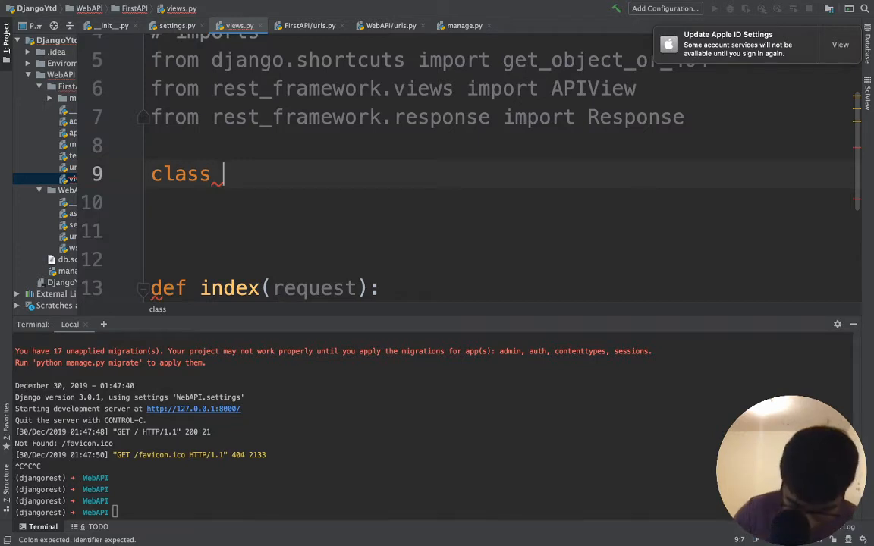
text(Youtube)
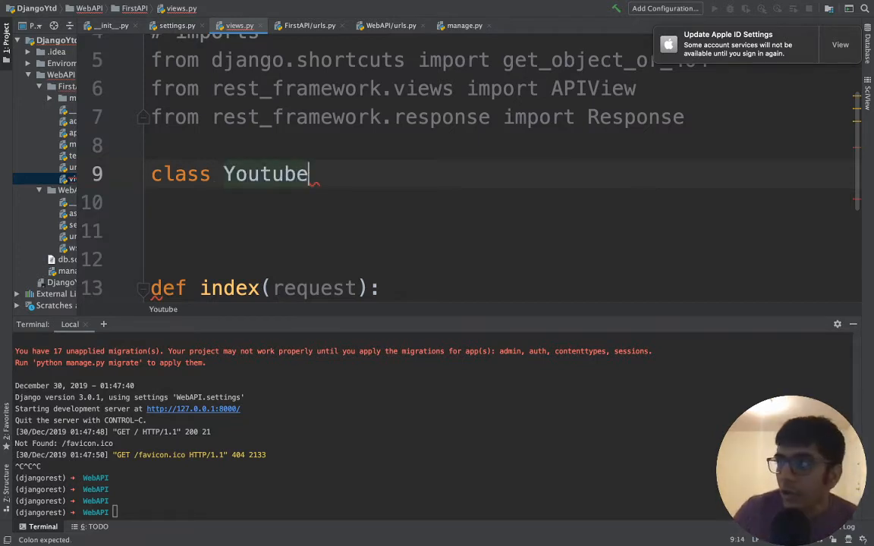
text(())
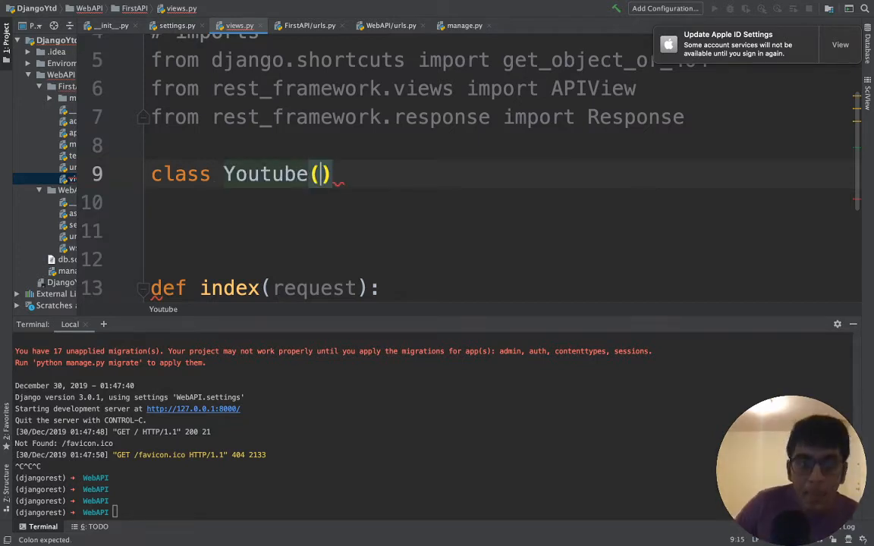
text(Api)
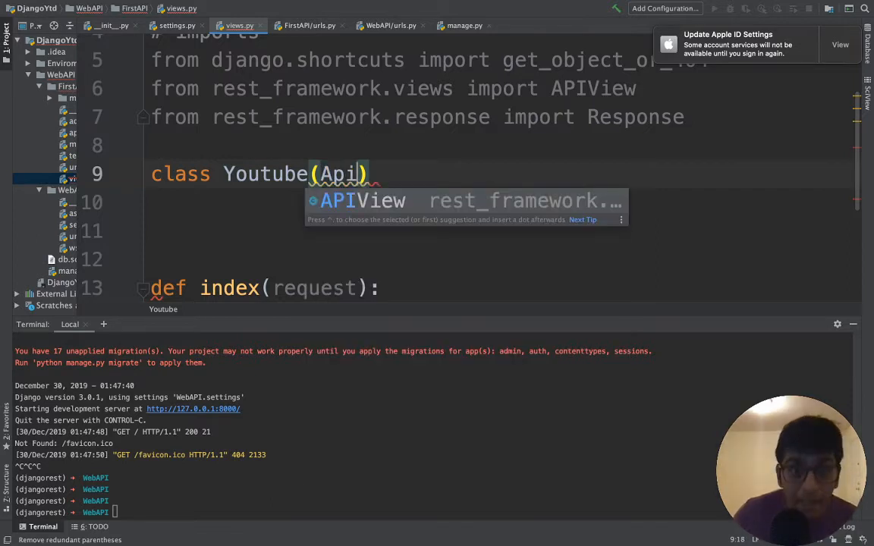
key(Tab)
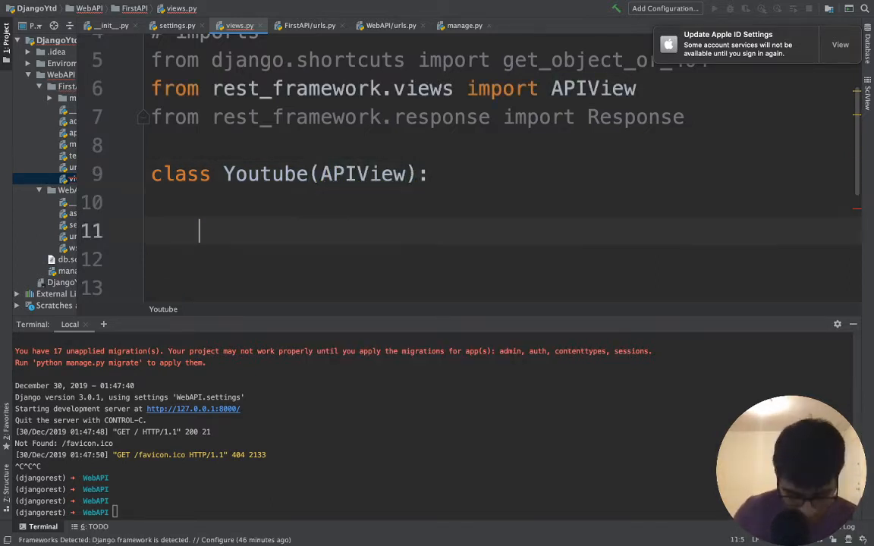
text(def get(self, ):)
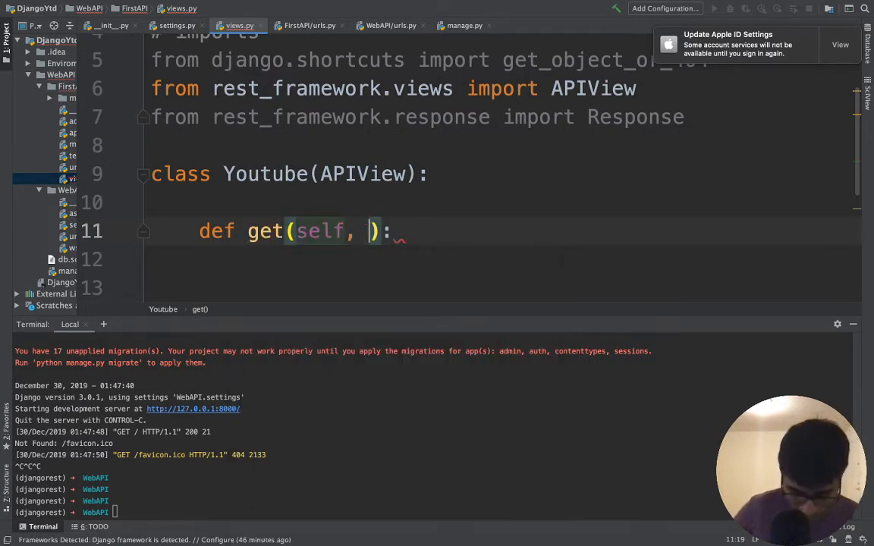
text(requests)
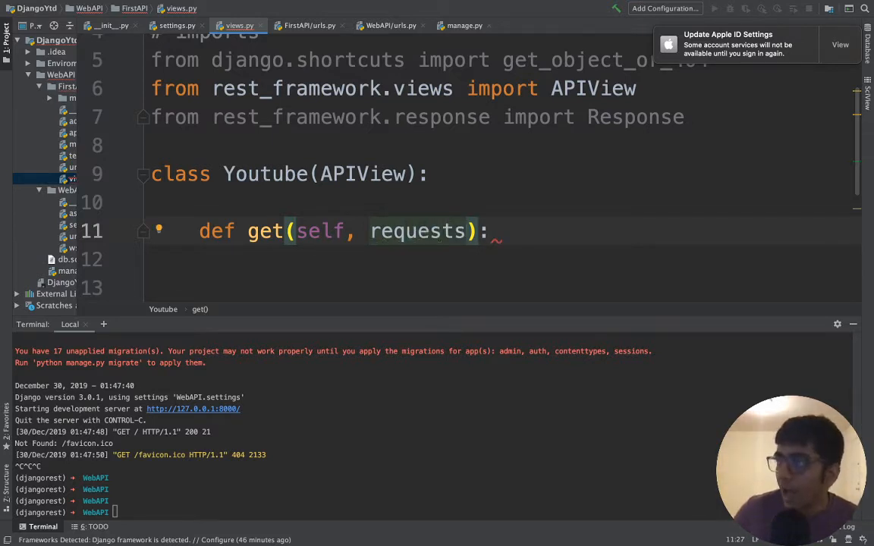
text(, format)
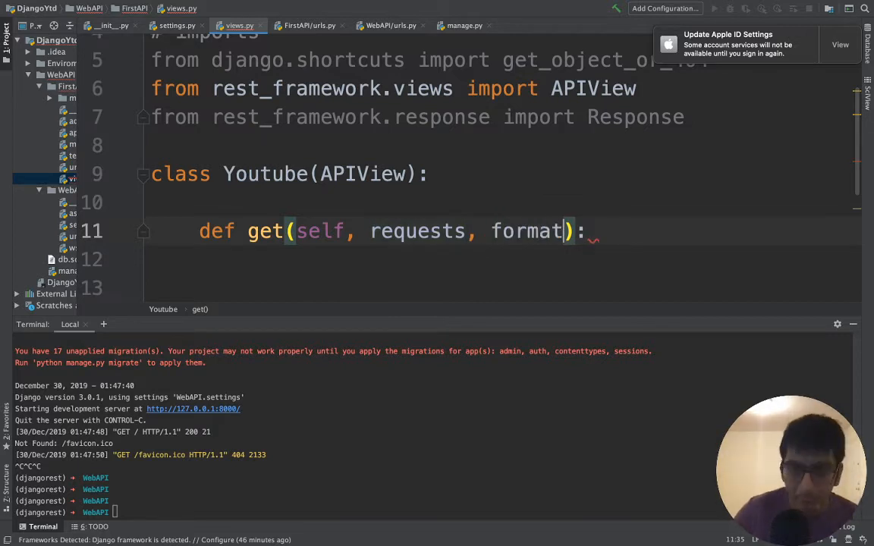
text(=None)
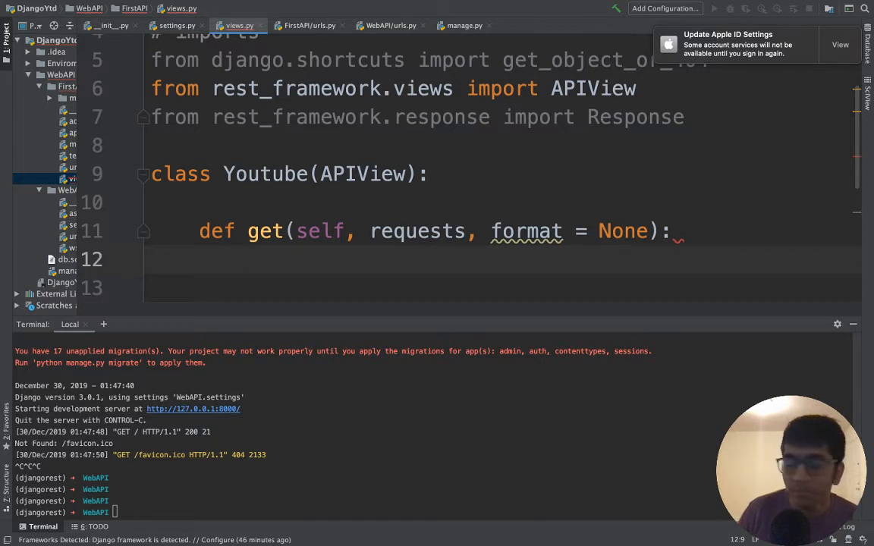
- Make get return Response({"Message": "GET WORKS"})
text(return)
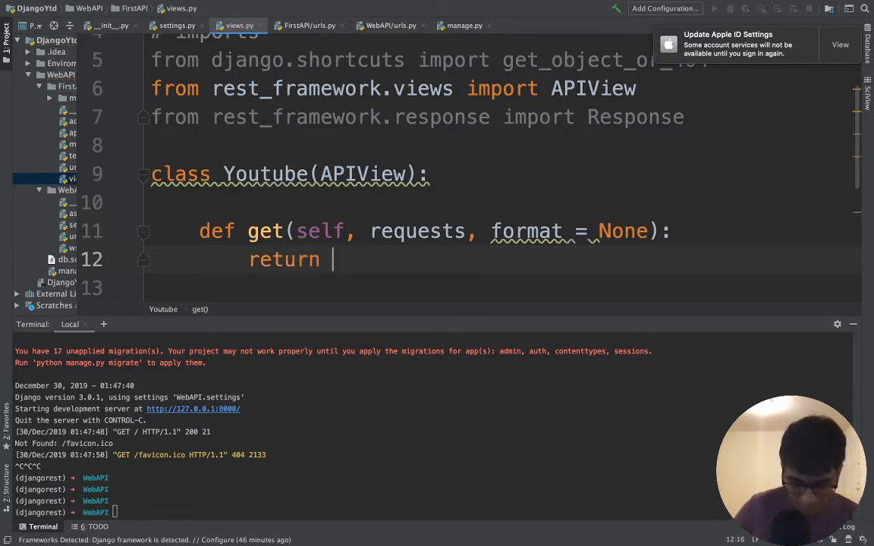
text(Response)
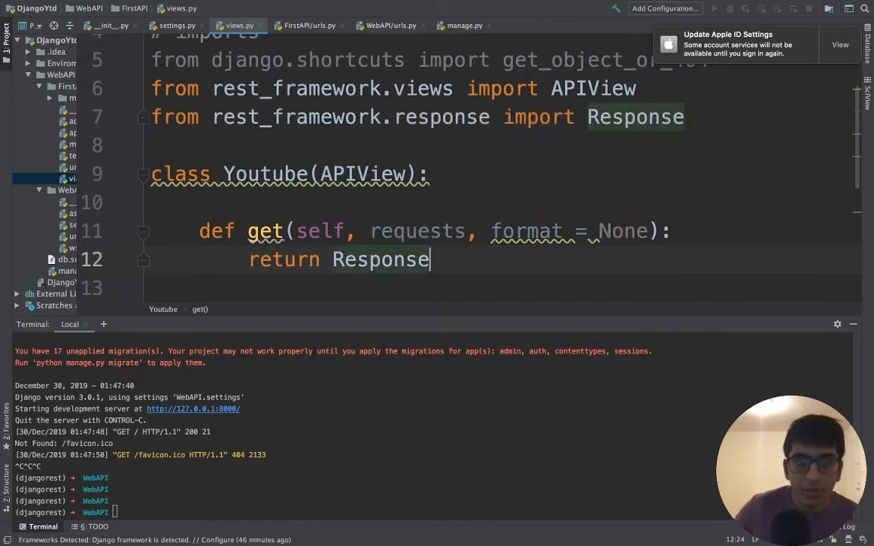
text((""))
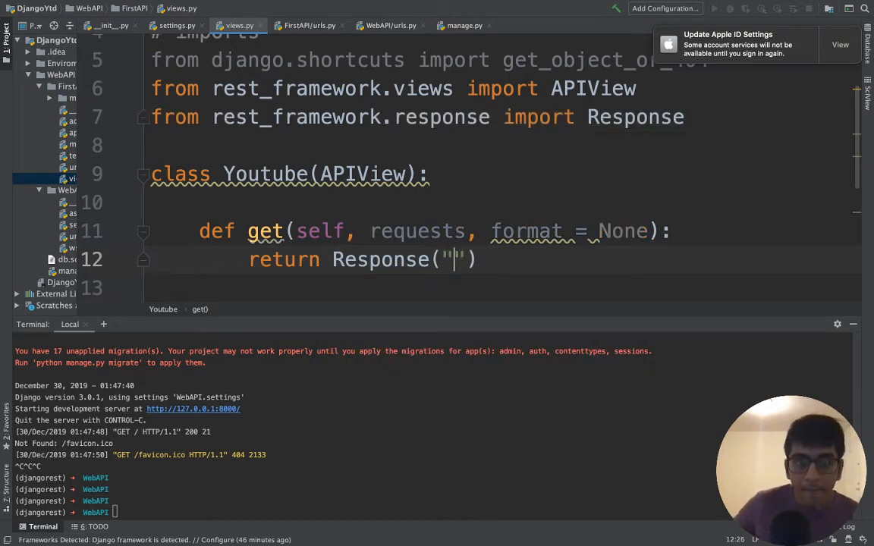
text({})
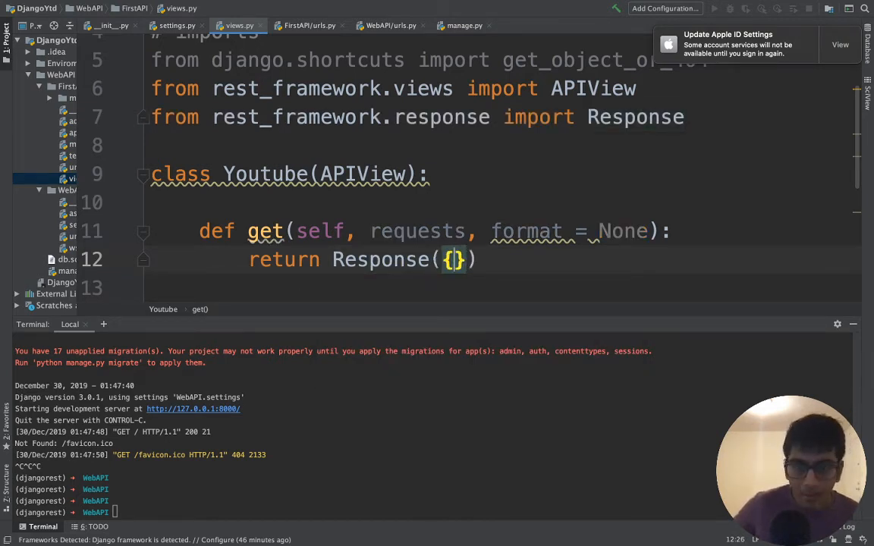
text("Messa")
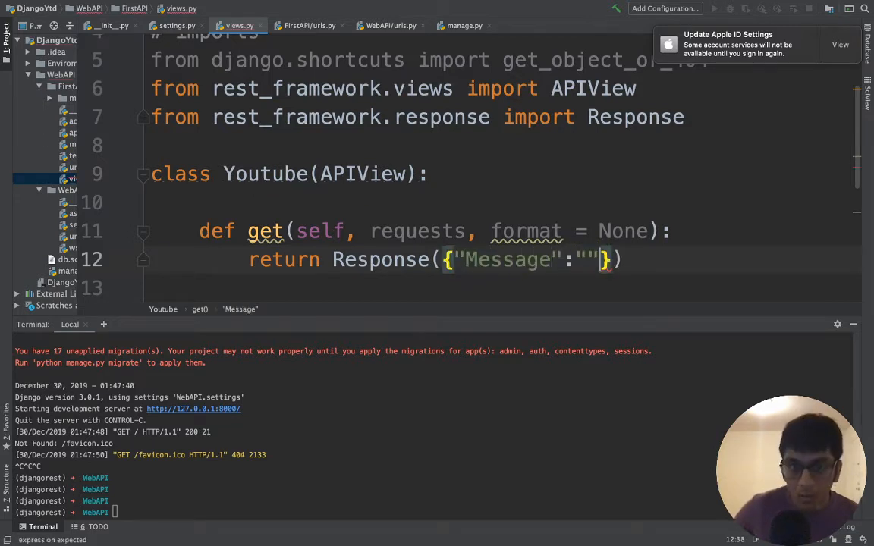
text(GET OW)
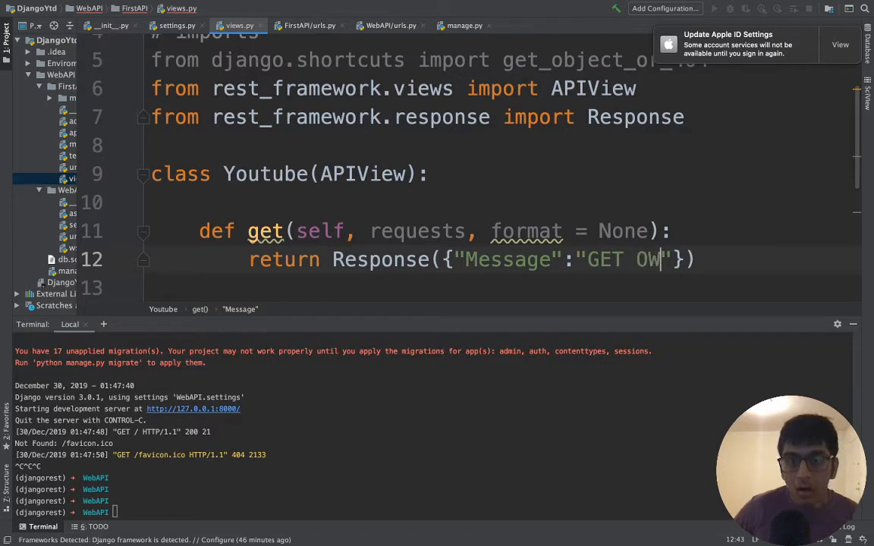
text(ORKS)
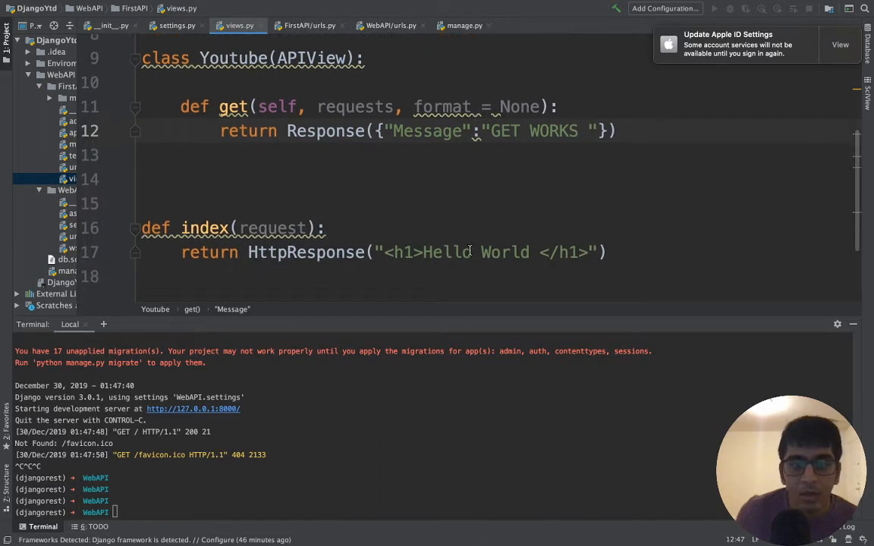
- Remove the def index Hello World function from views.py
drag(141, 227, 605, 251)
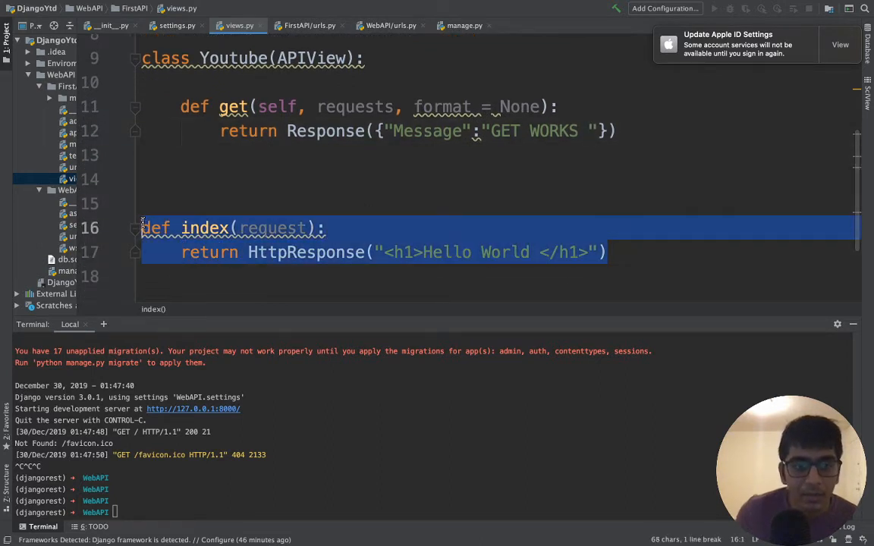
key(cmd+/)
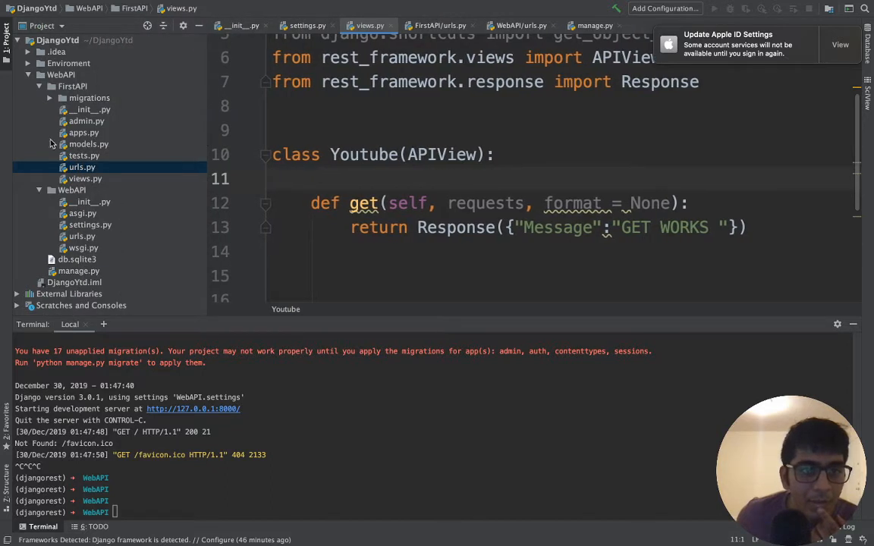
- Browse the project tree into WebAPI and FirstAPI to open FirstAPI's urls.py
click(60, 75)
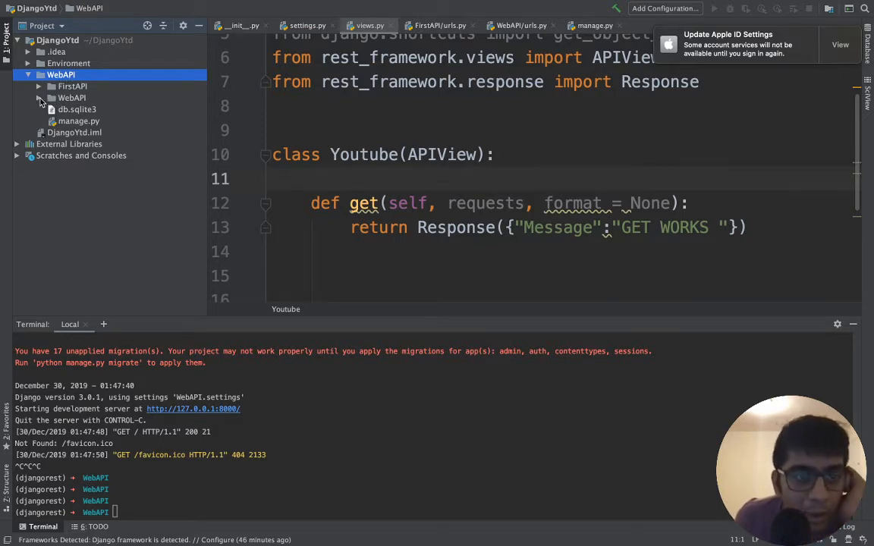
click(39, 97)
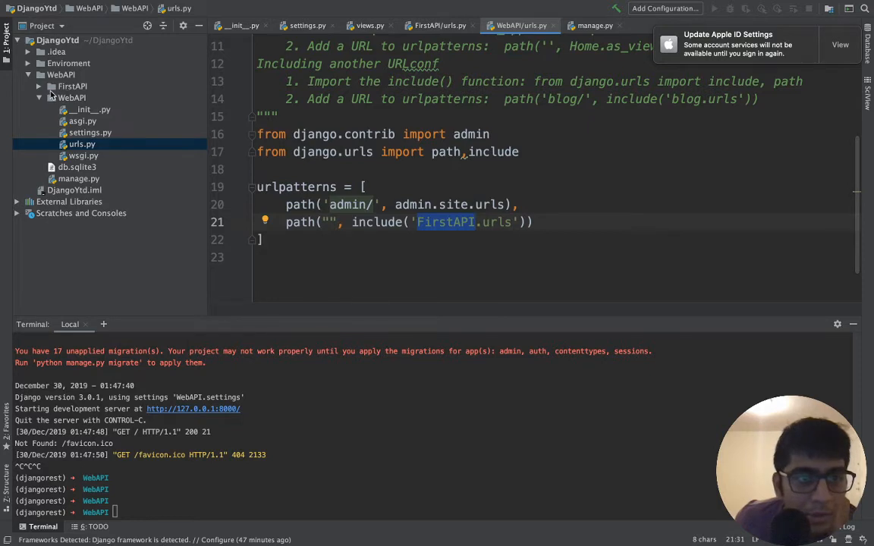
click(438, 25)
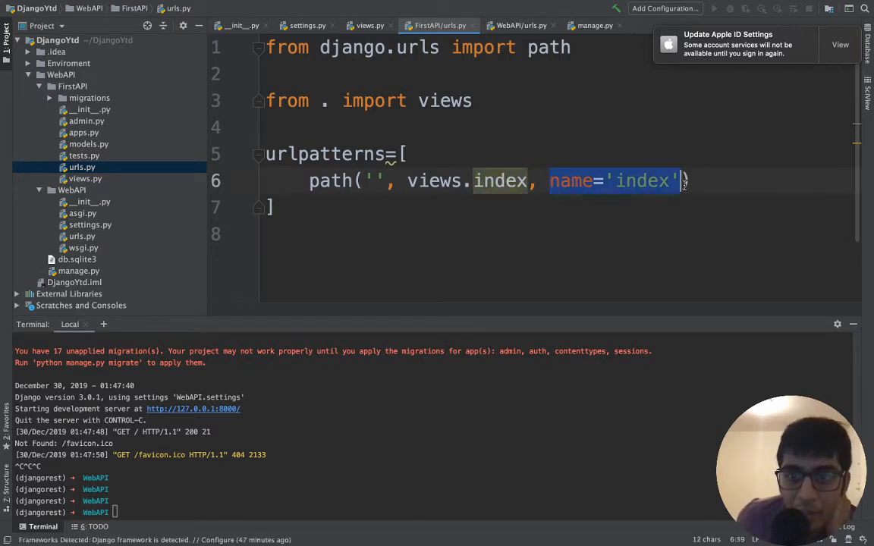
- Point the empty path at views.Youtube.as_view() and begin a new import line
key(Delete)
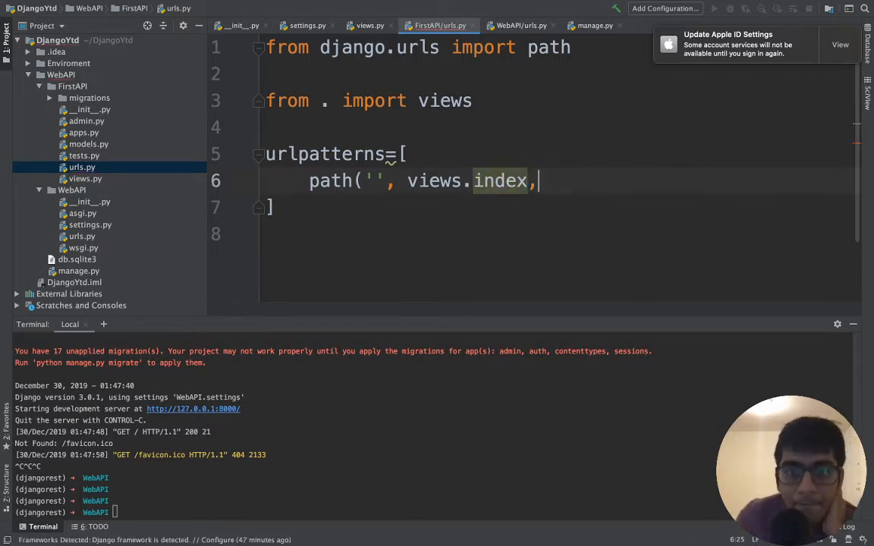
key(Backspace)
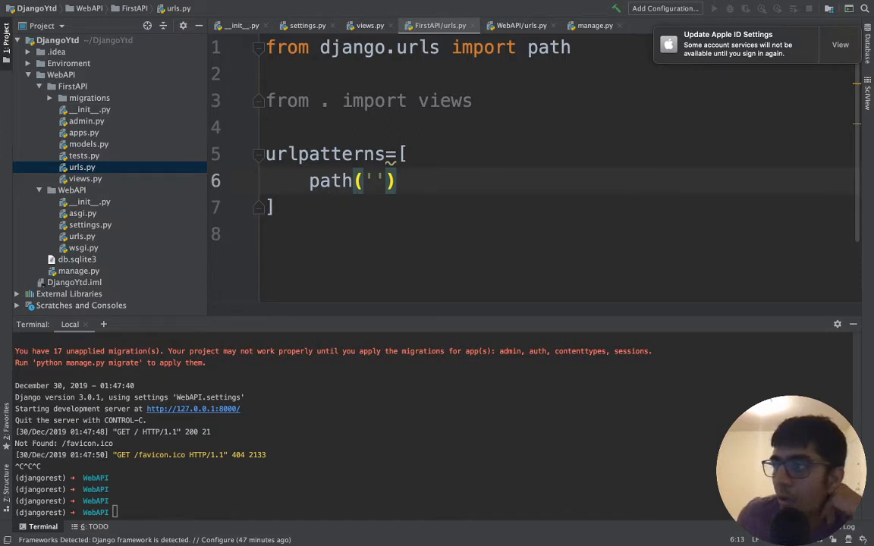
mouse_move(461, 176)
text(, views.Youtube)
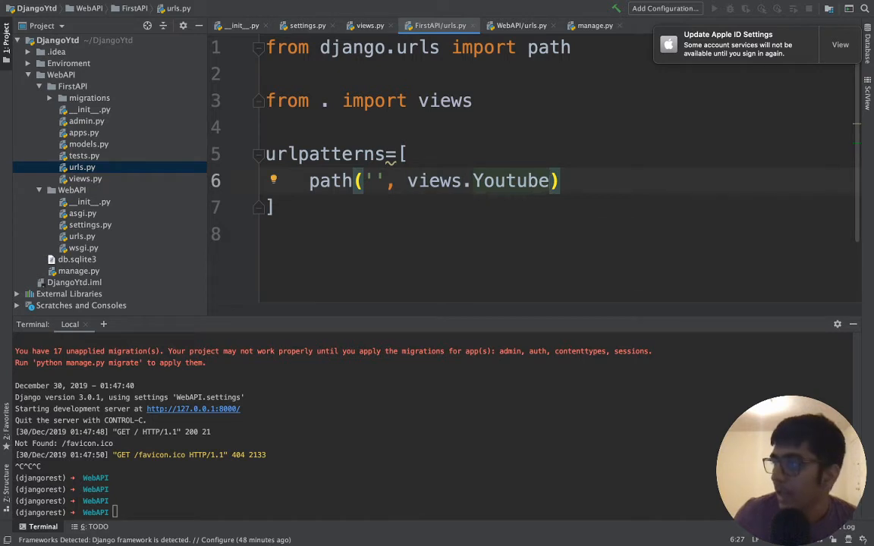
text(.as_view()
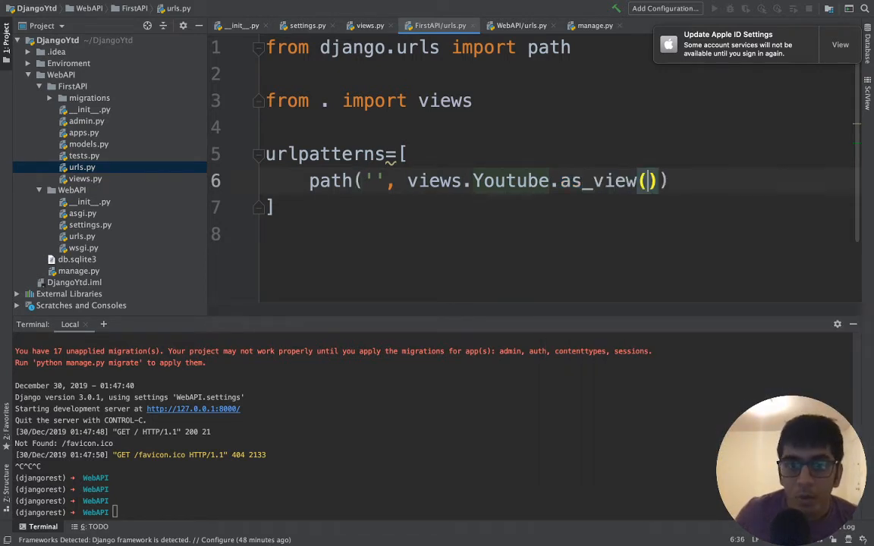
double_click(599, 180)
text(from)
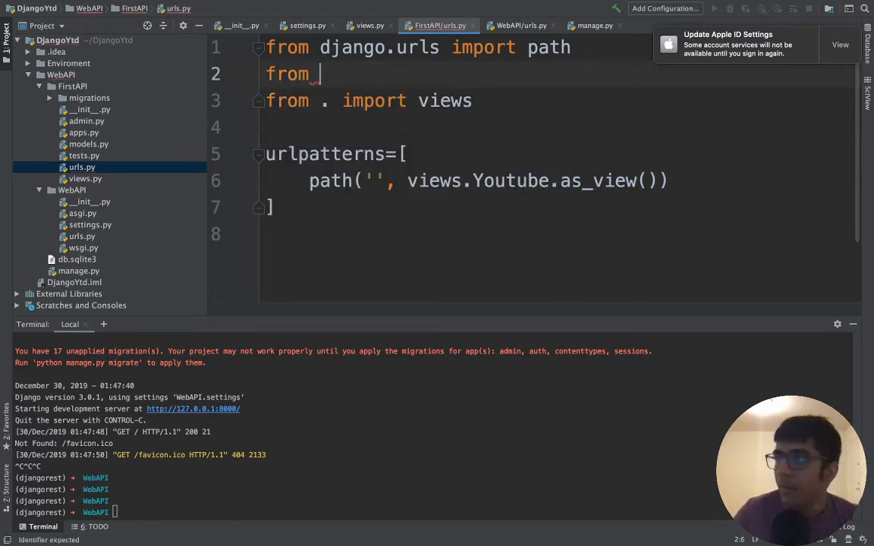
- Import format_suffix_patterns from rest_framework.urlpatterns
text(rest_framework)
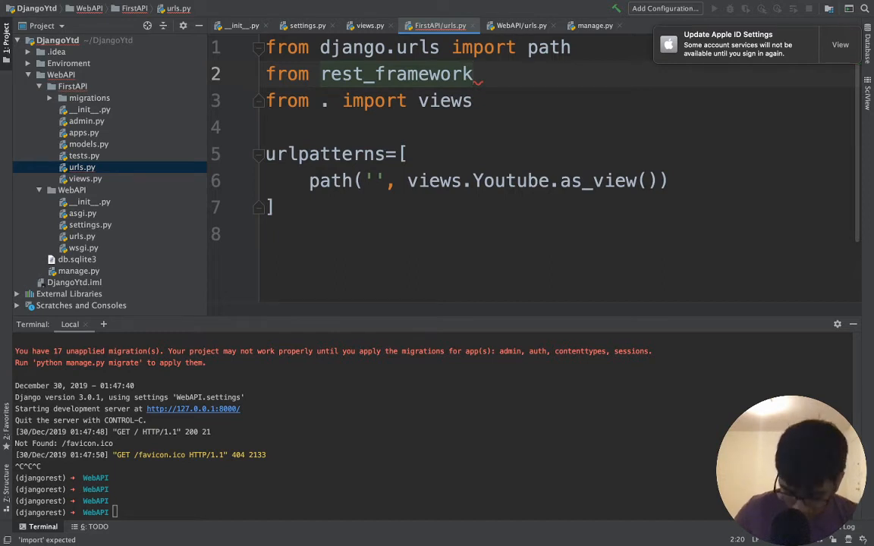
text(.urlpatterns import)
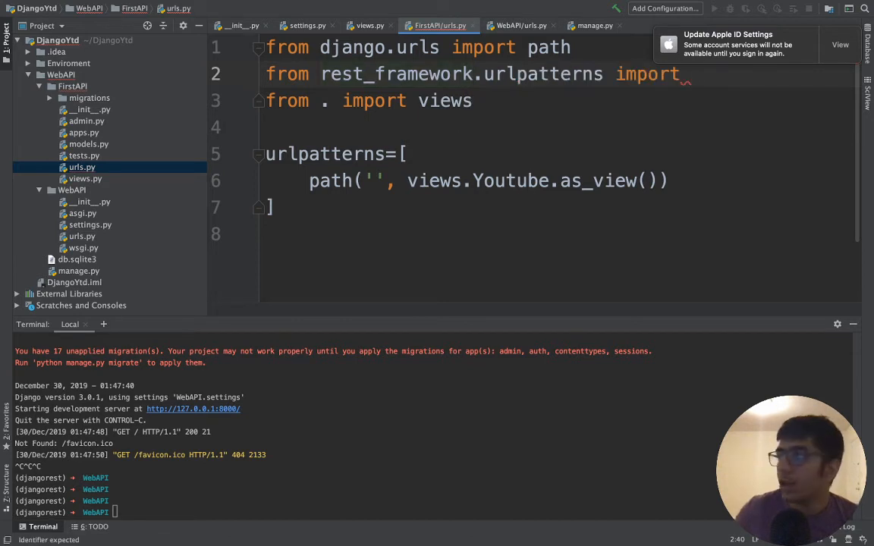
text(forma)
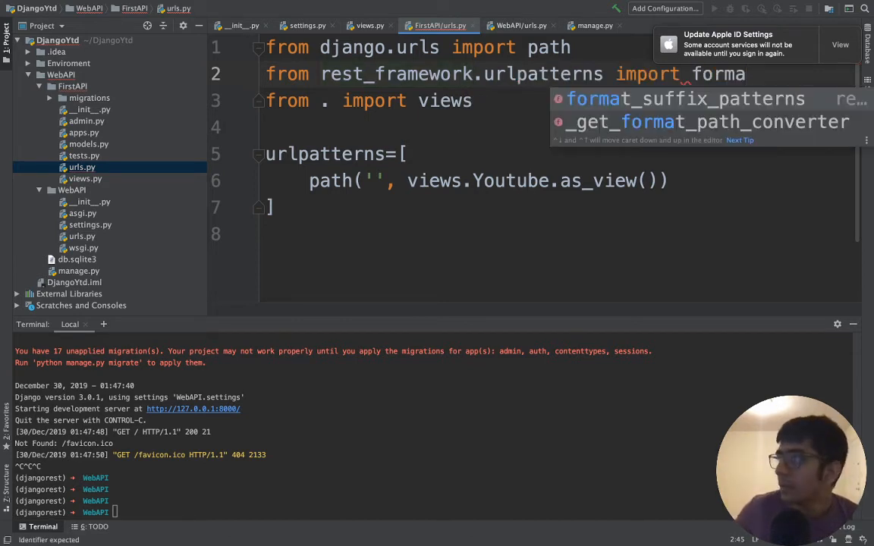
key(Tab)
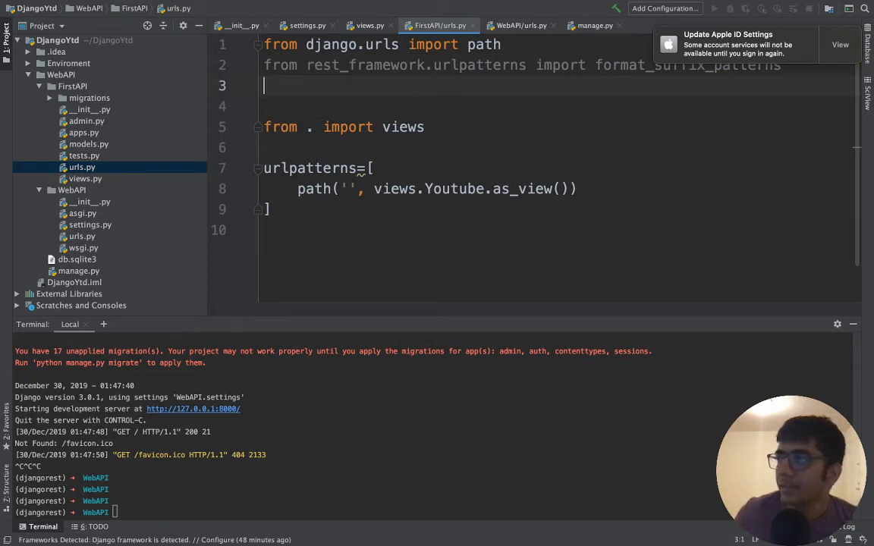
- Add include to the django.urls import and import url from django.conf.urls
click(502, 44)
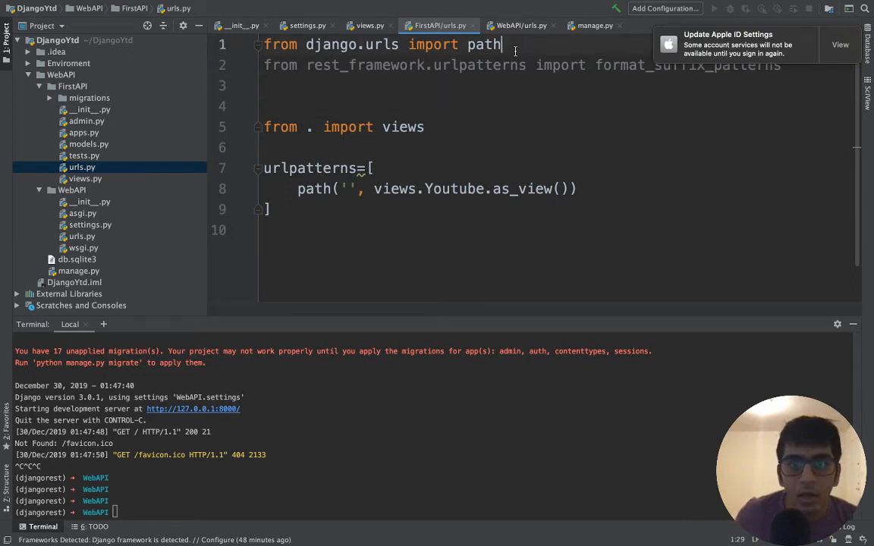
text(, inc)
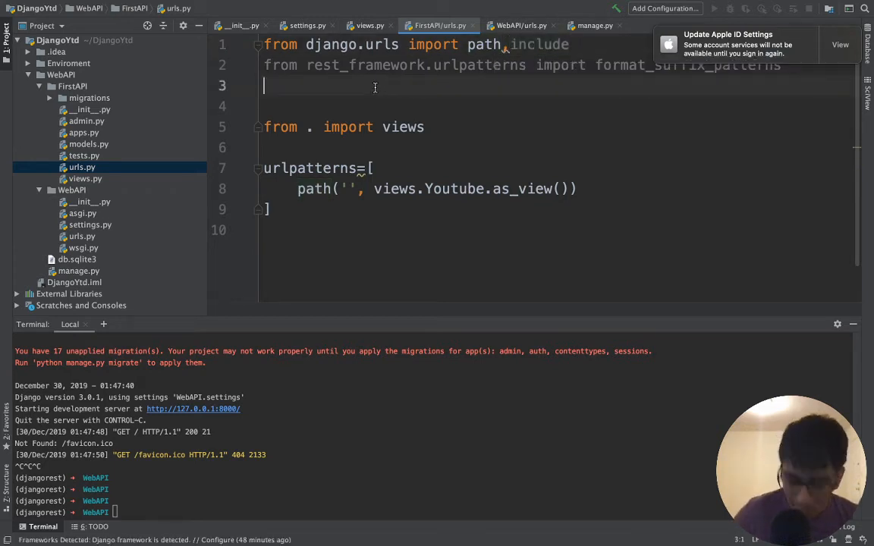
text(from django.)
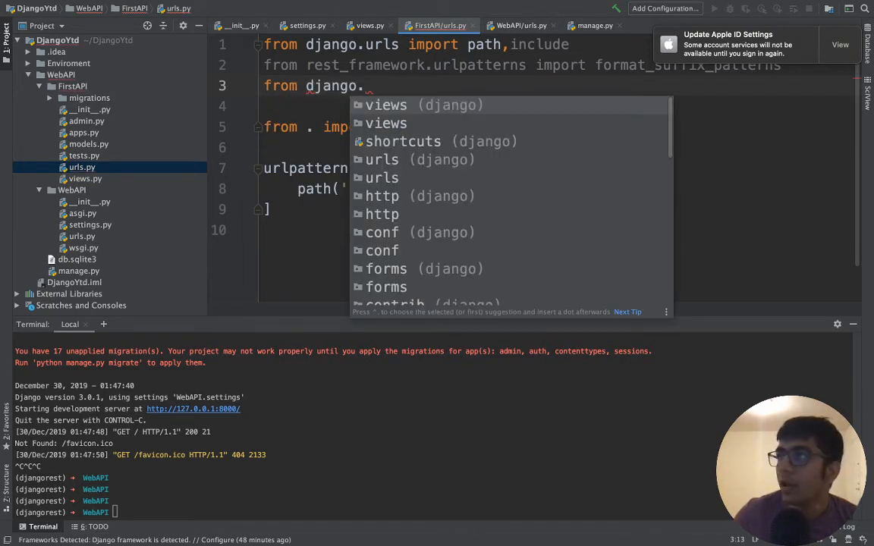
text(con)
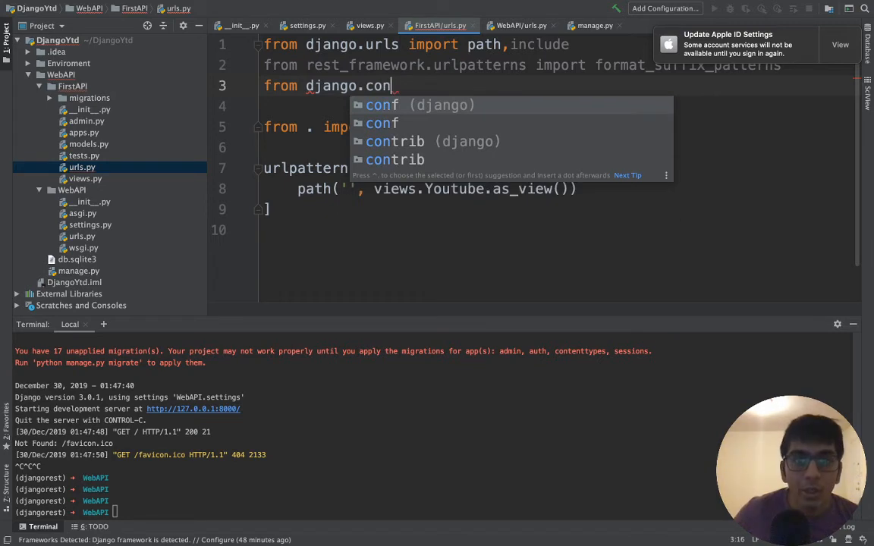
text(.urls im)
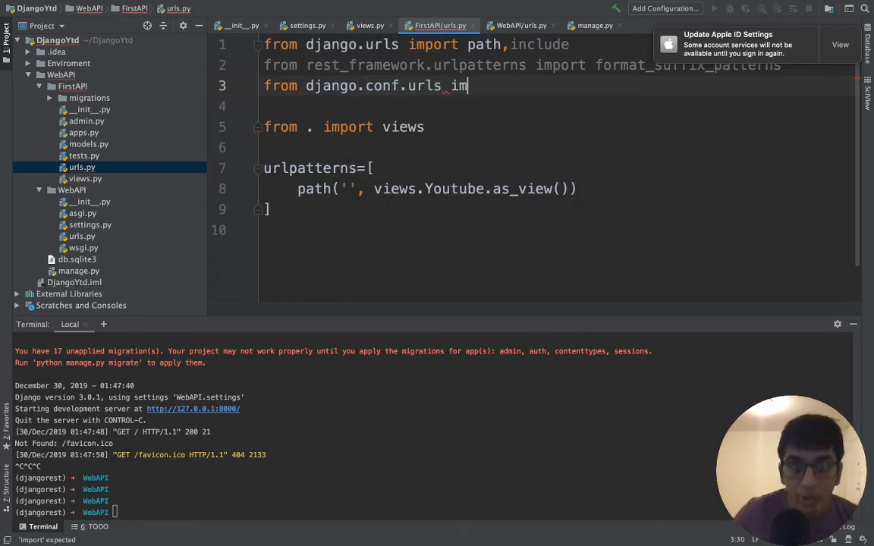
text(port url)
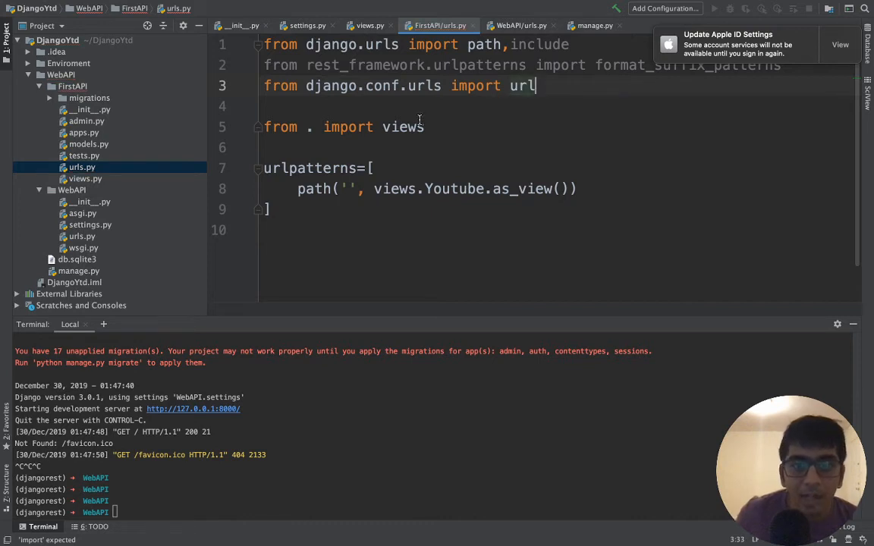
double_click(521, 85)
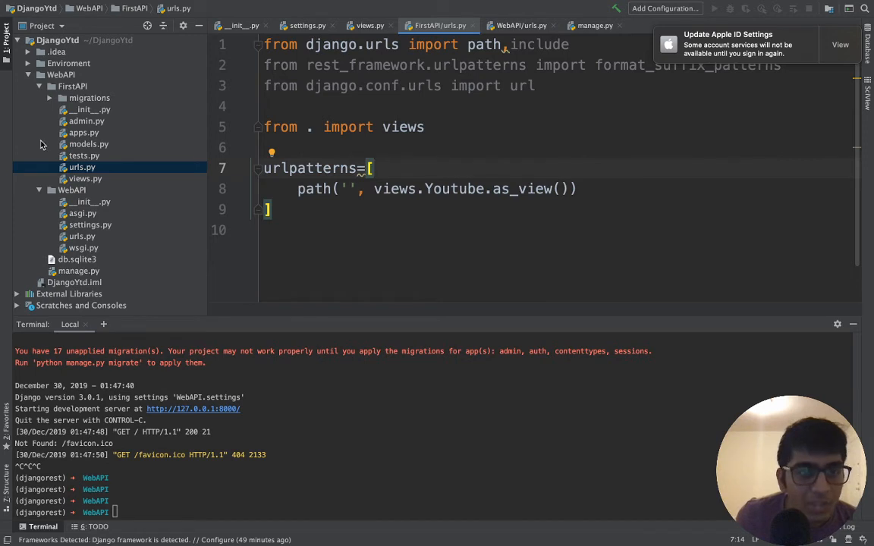
- Confirm WebAPI/urls.py includes FirstAPI.urls, then open settings.py at INSTALLED_APPS
click(38, 86)
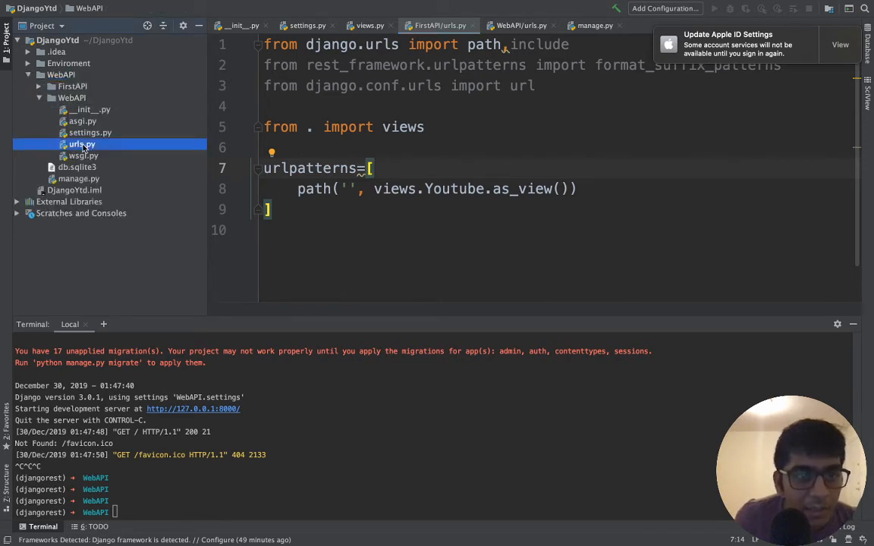
click(521, 25)
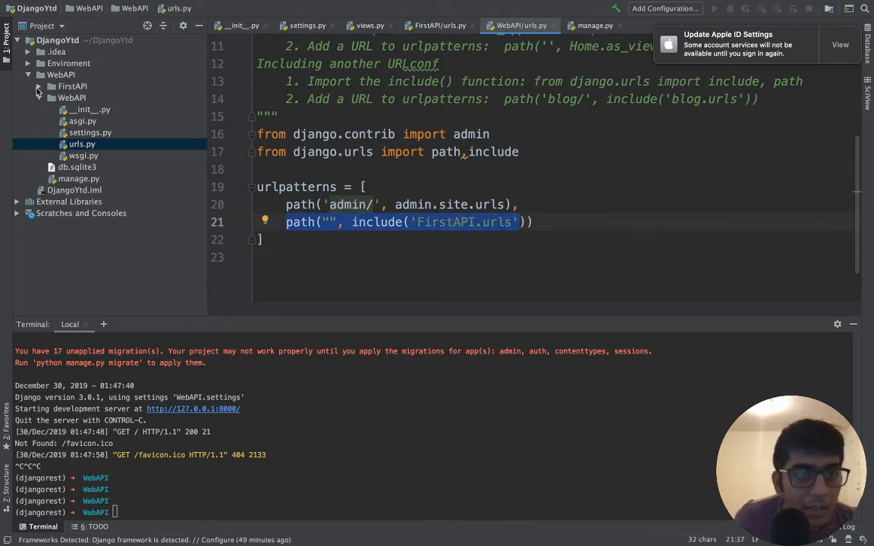
click(72, 85)
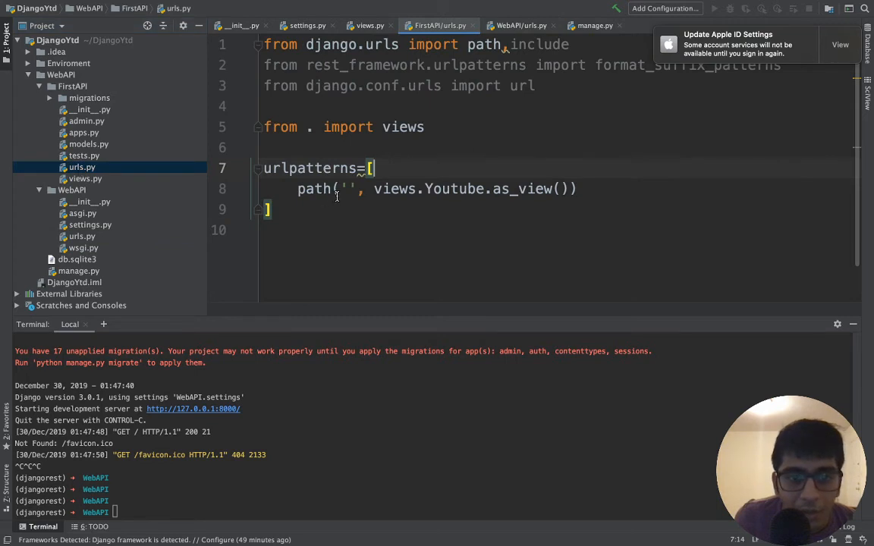
double_click(394, 189)
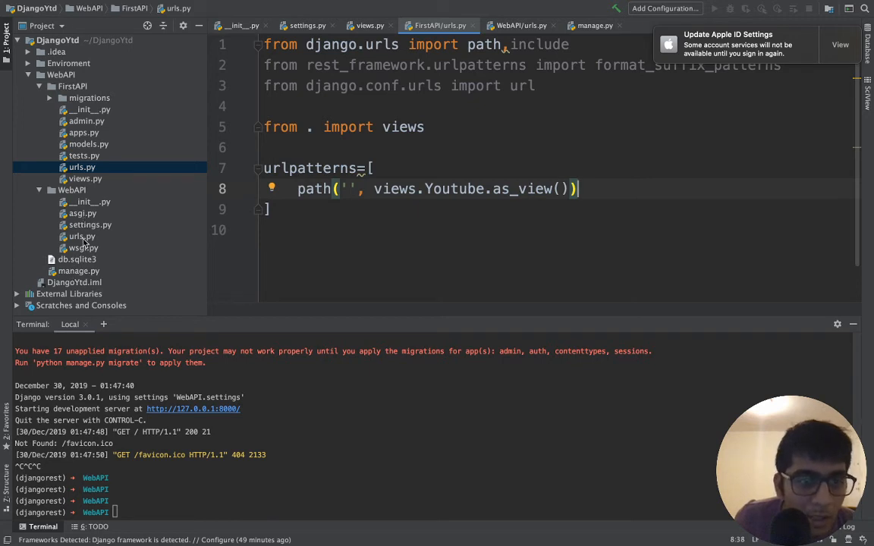
click(308, 25)
text(lear)
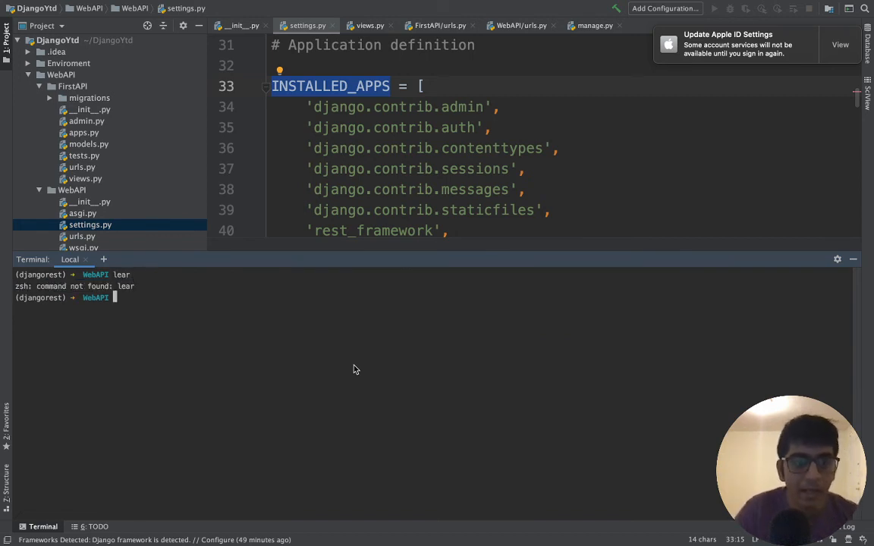
- Relaunch the server with 'python3 manage.py runserver' in the terminal
text(python3 manage.py runserver)
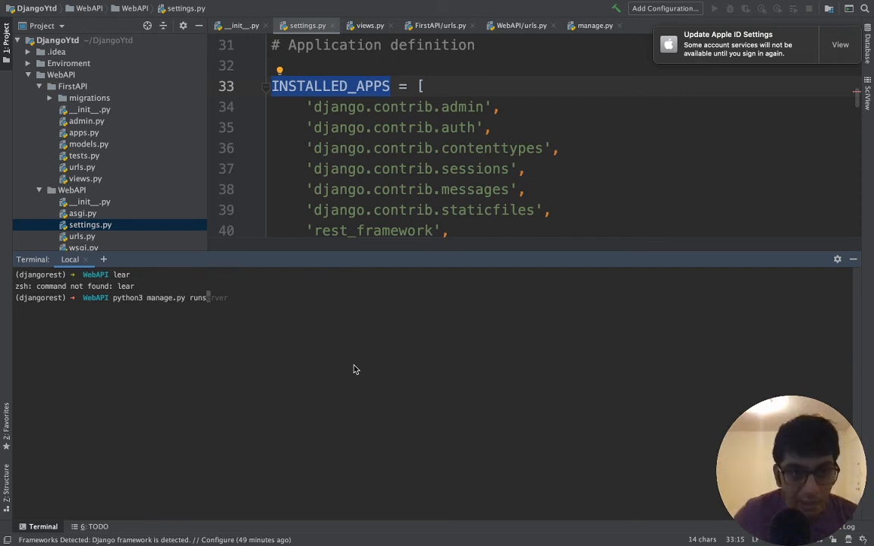
text(erver)
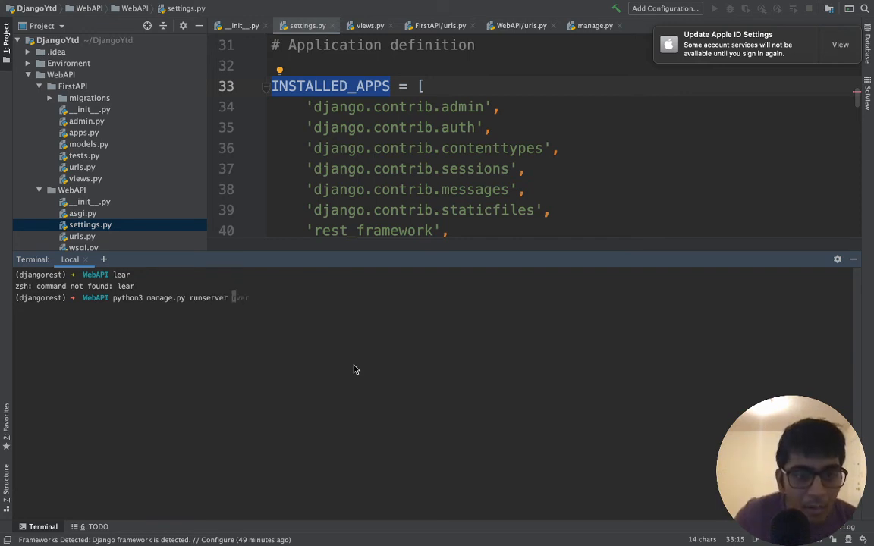
key(enter)
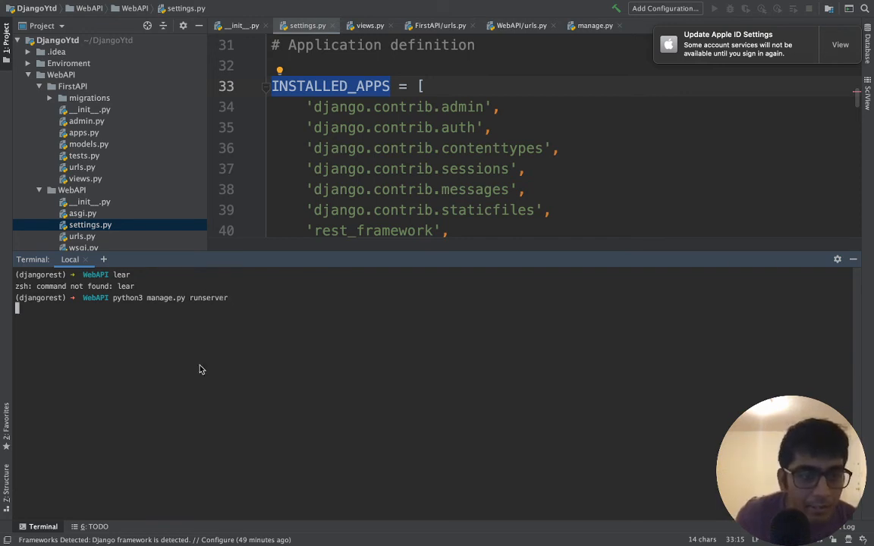
key(enter)
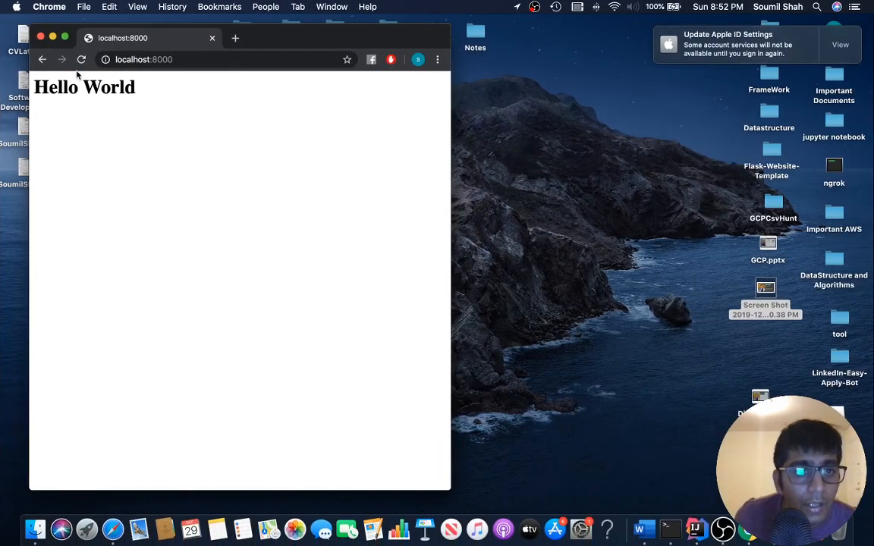
- Reload localhost:8000 and highlight the "Message": "GET WORKS" line in the Youtube view response
click(65, 38)
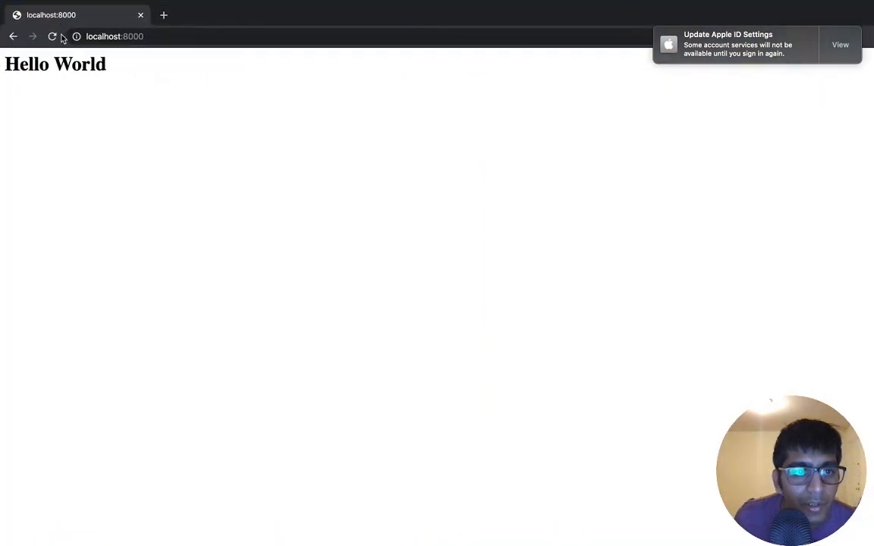
click(52, 35)
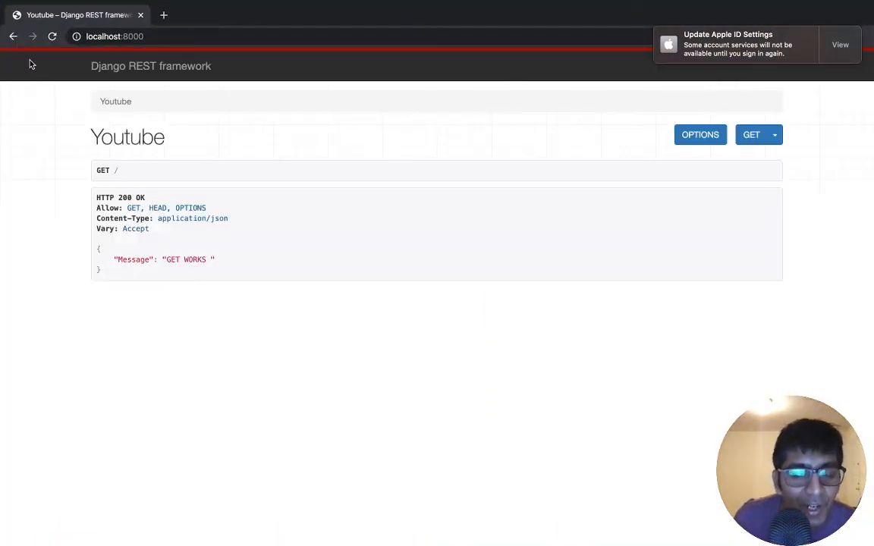
mouse_move(211, 186)
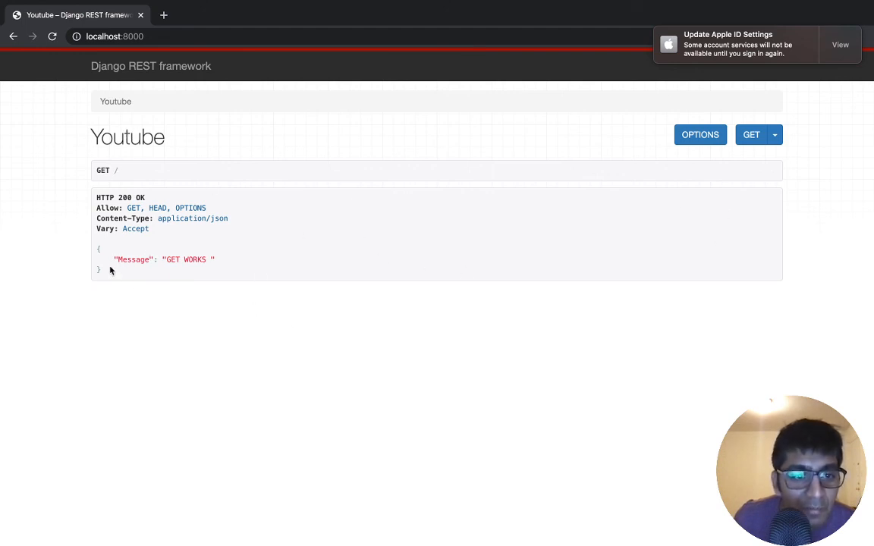
drag(114, 259, 215, 259)
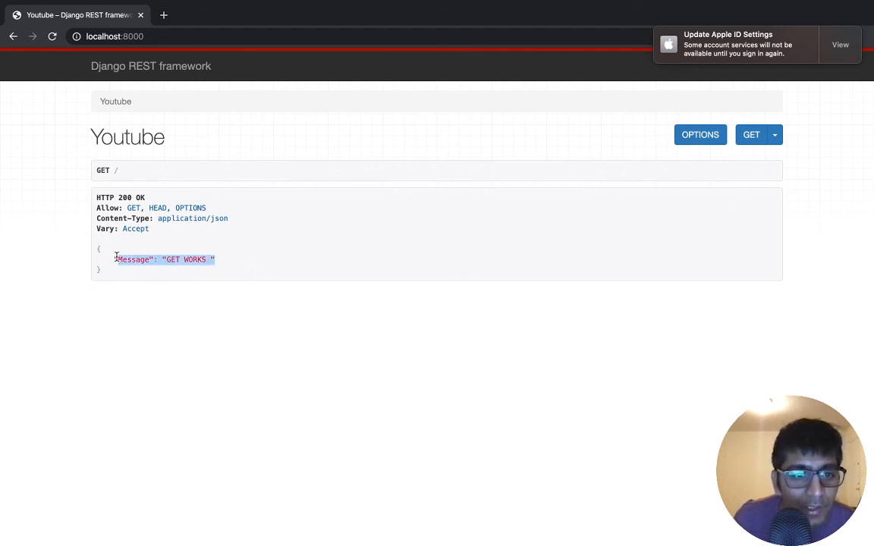